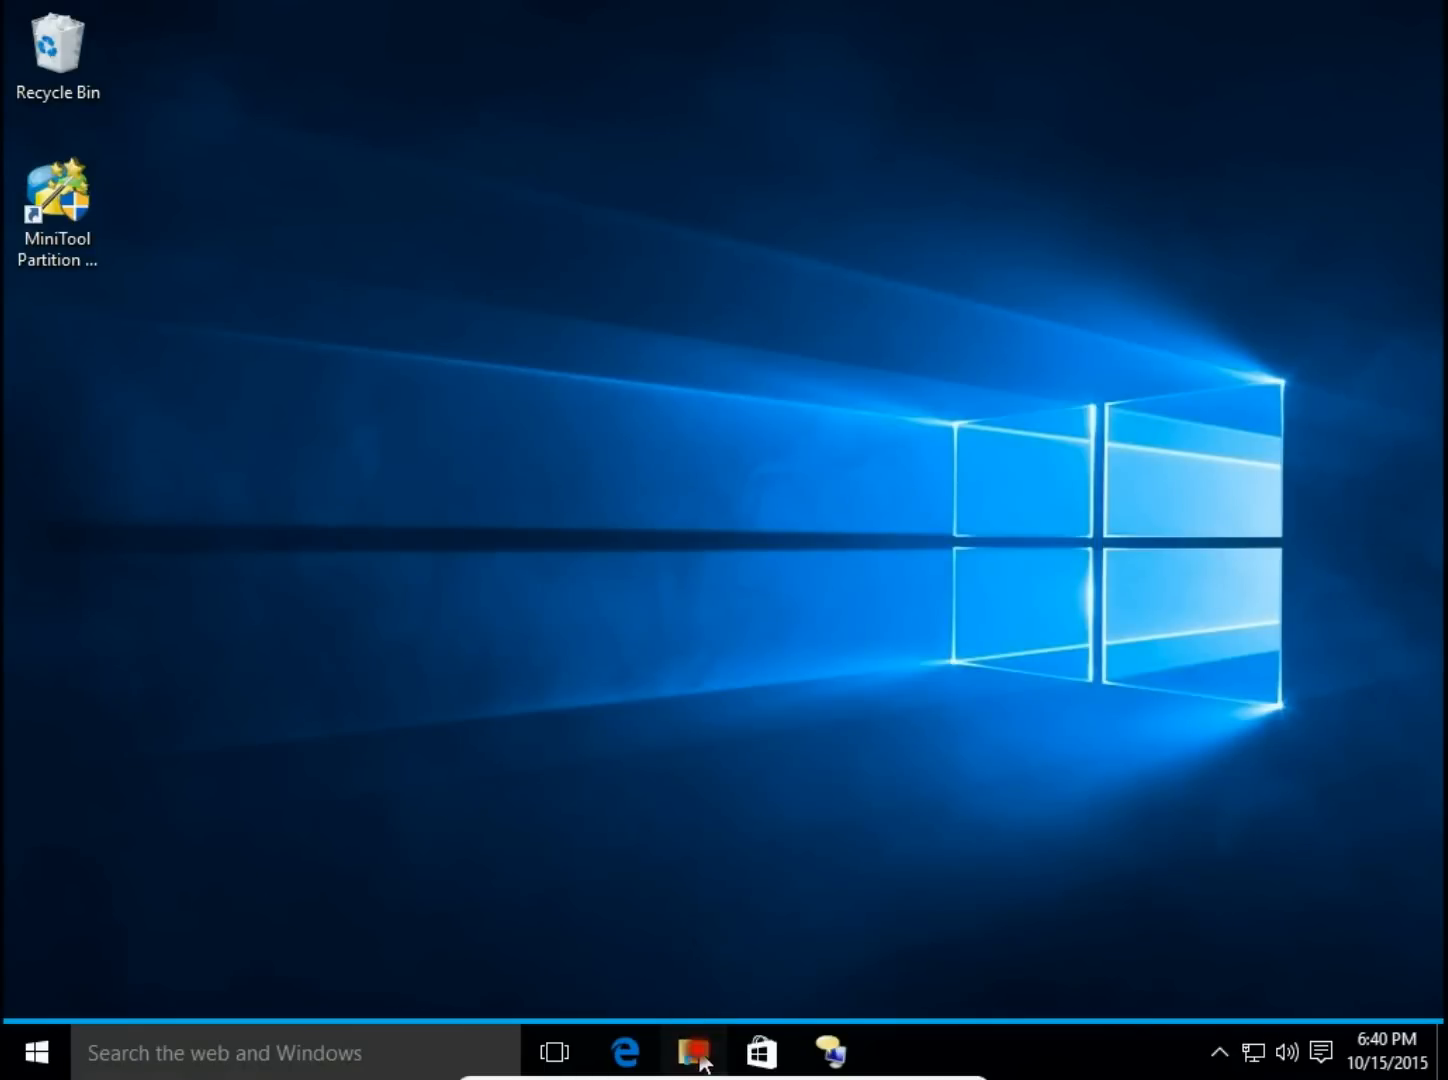
Step: Show This PC in File Explorer with drives C:, E: and M: and their sizes
{"action": "left_click", "coordinate": [690, 1052]}
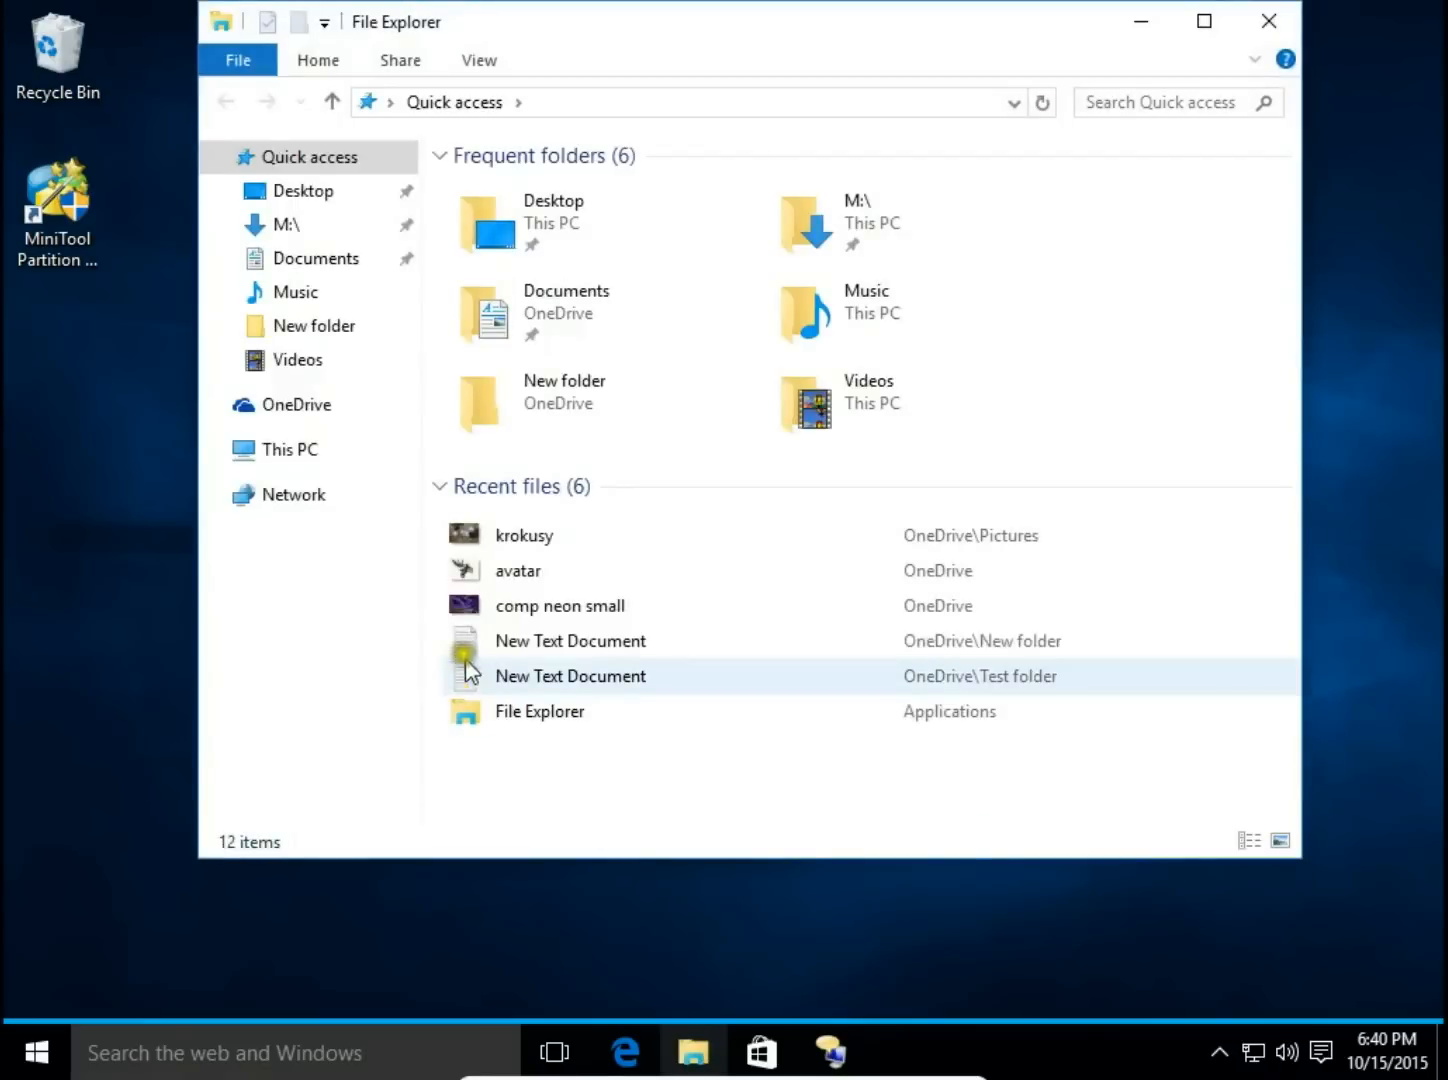
{"action": "left_click", "coordinate": [288, 450]}
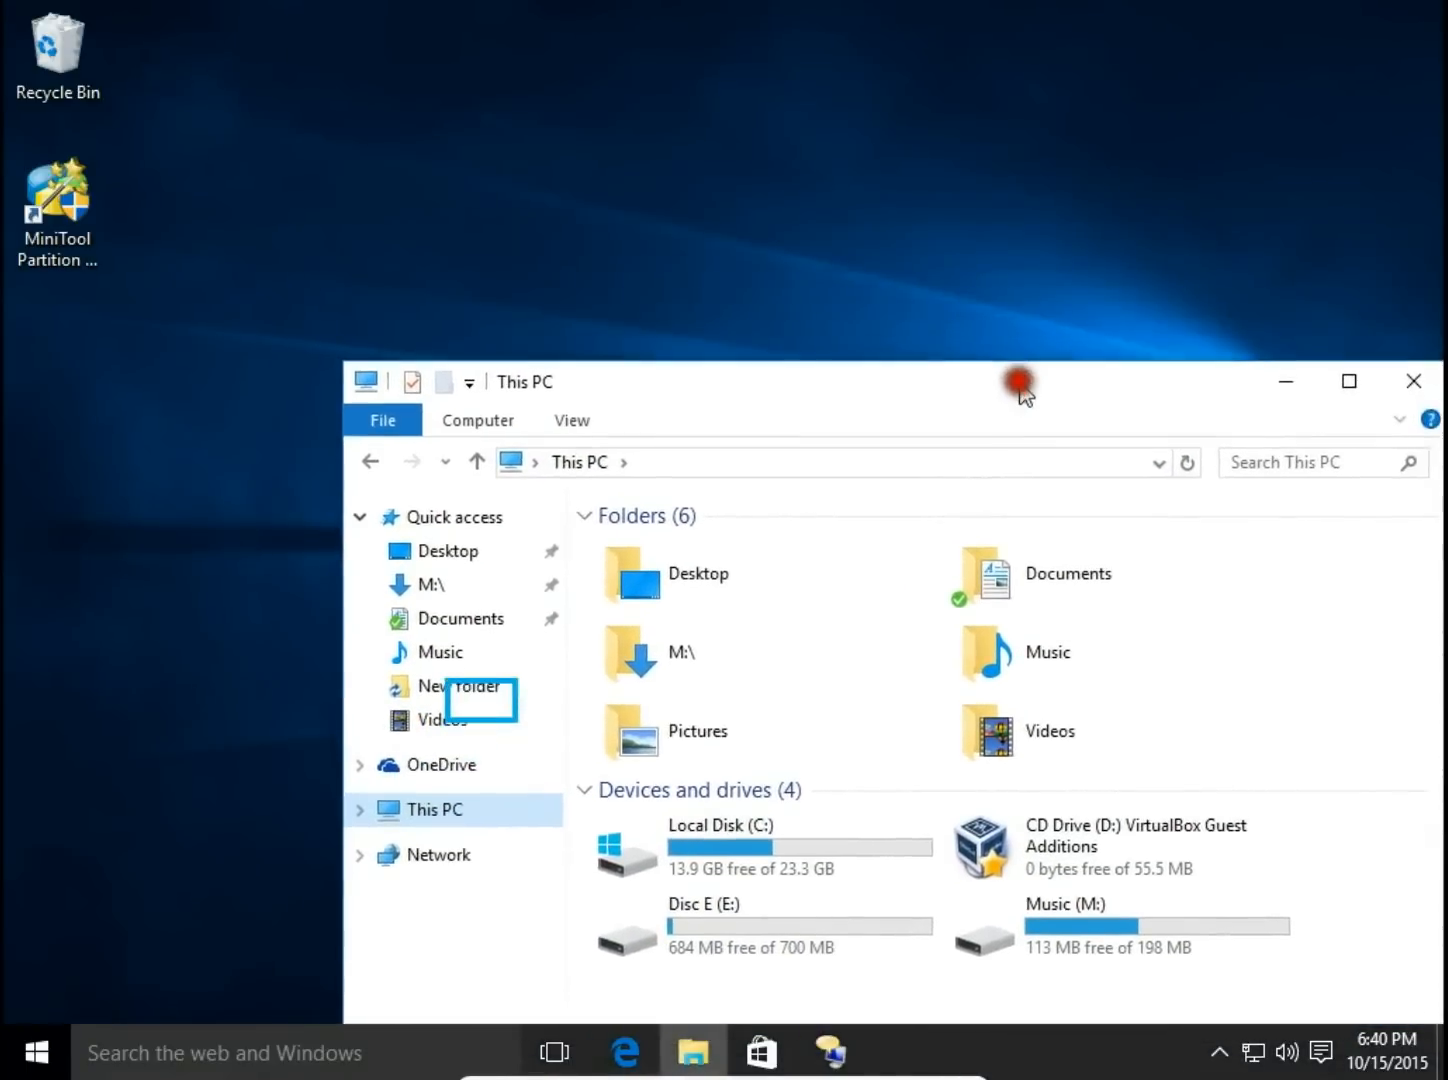
{"action": "mouse_move", "coordinate": [28, 1064]}
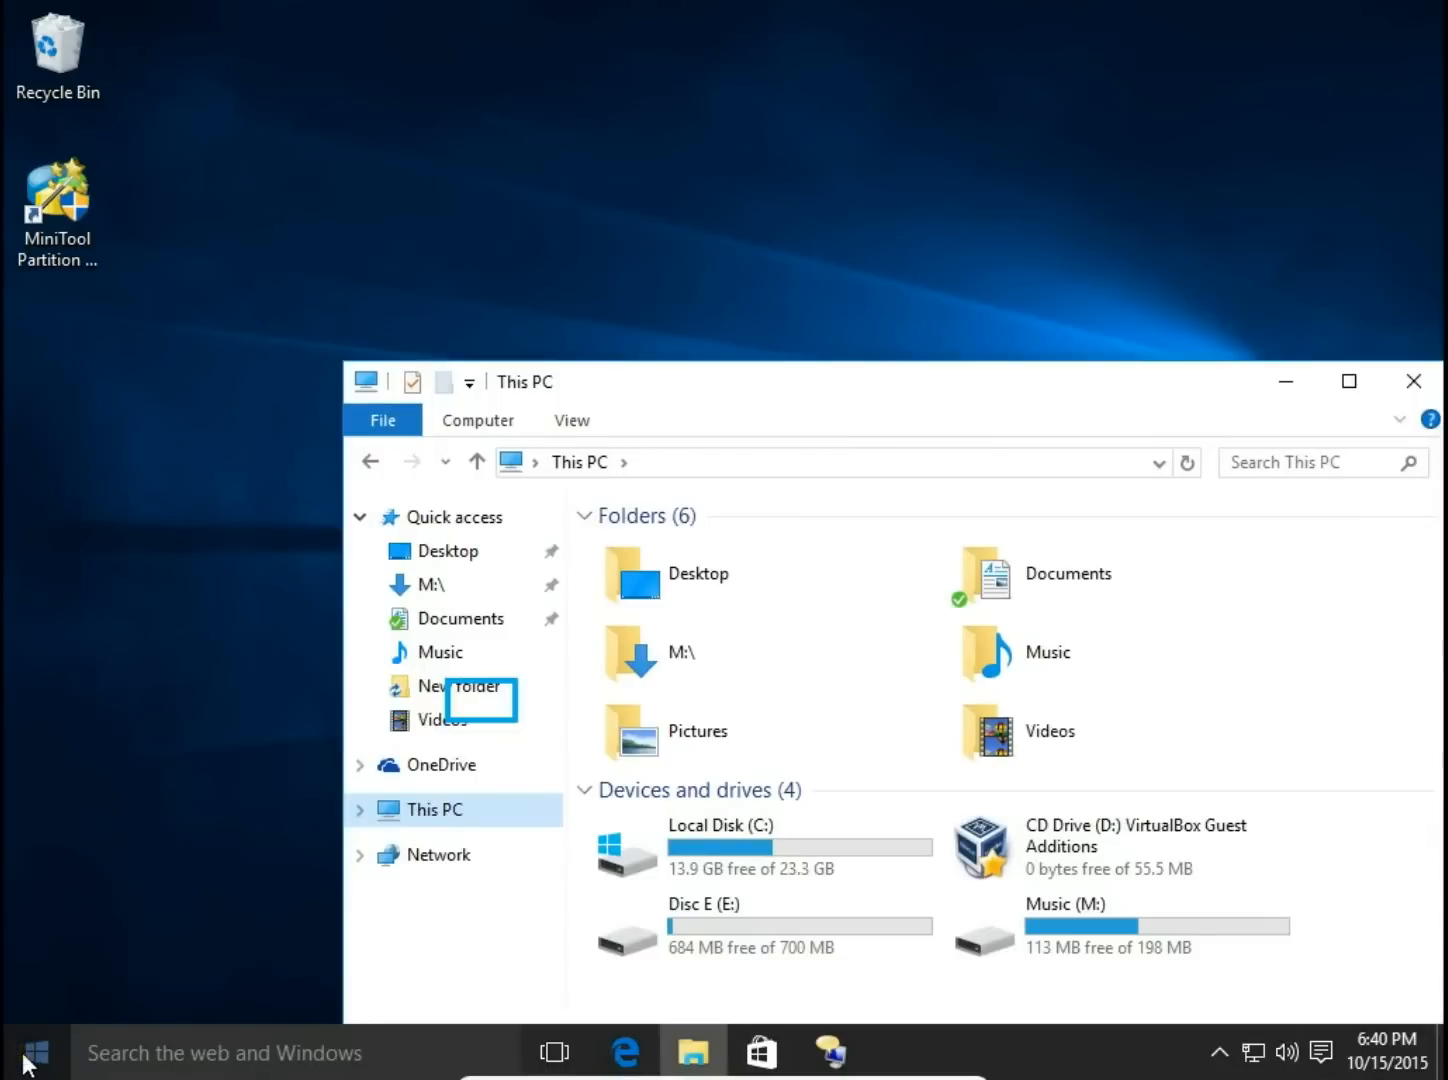
Step: Launch Disk Management from the Start button's quick-link menu to view Disk 0's layout
{"action": "right_click", "coordinate": [40, 1048]}
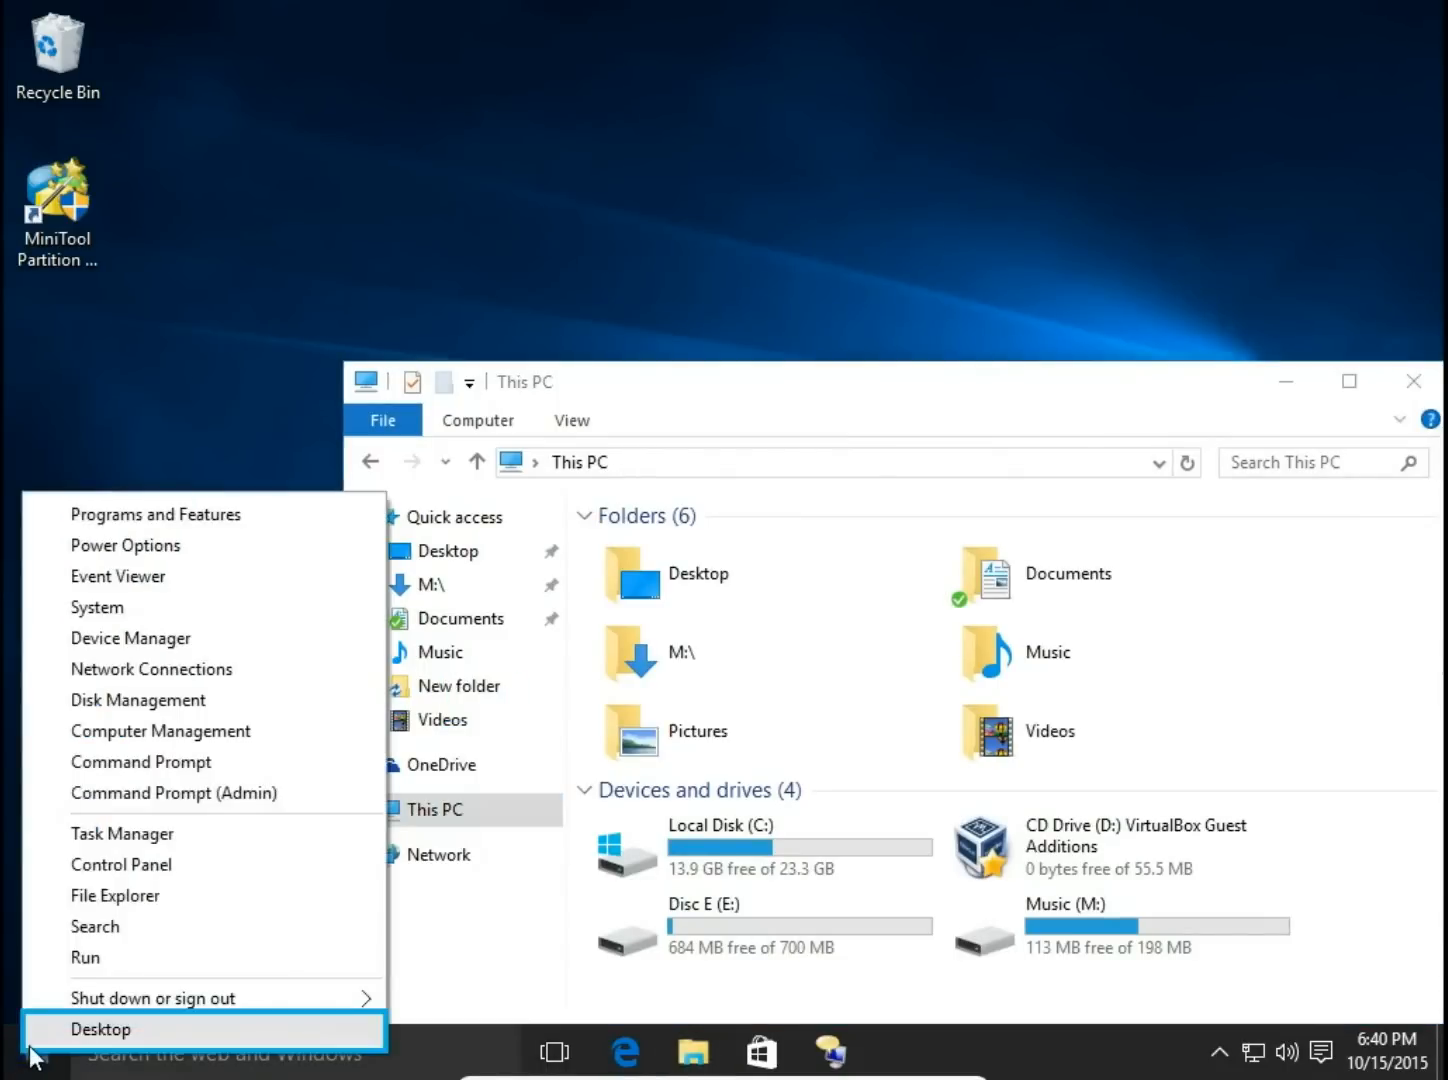
{"action": "mouse_move", "coordinate": [124, 680]}
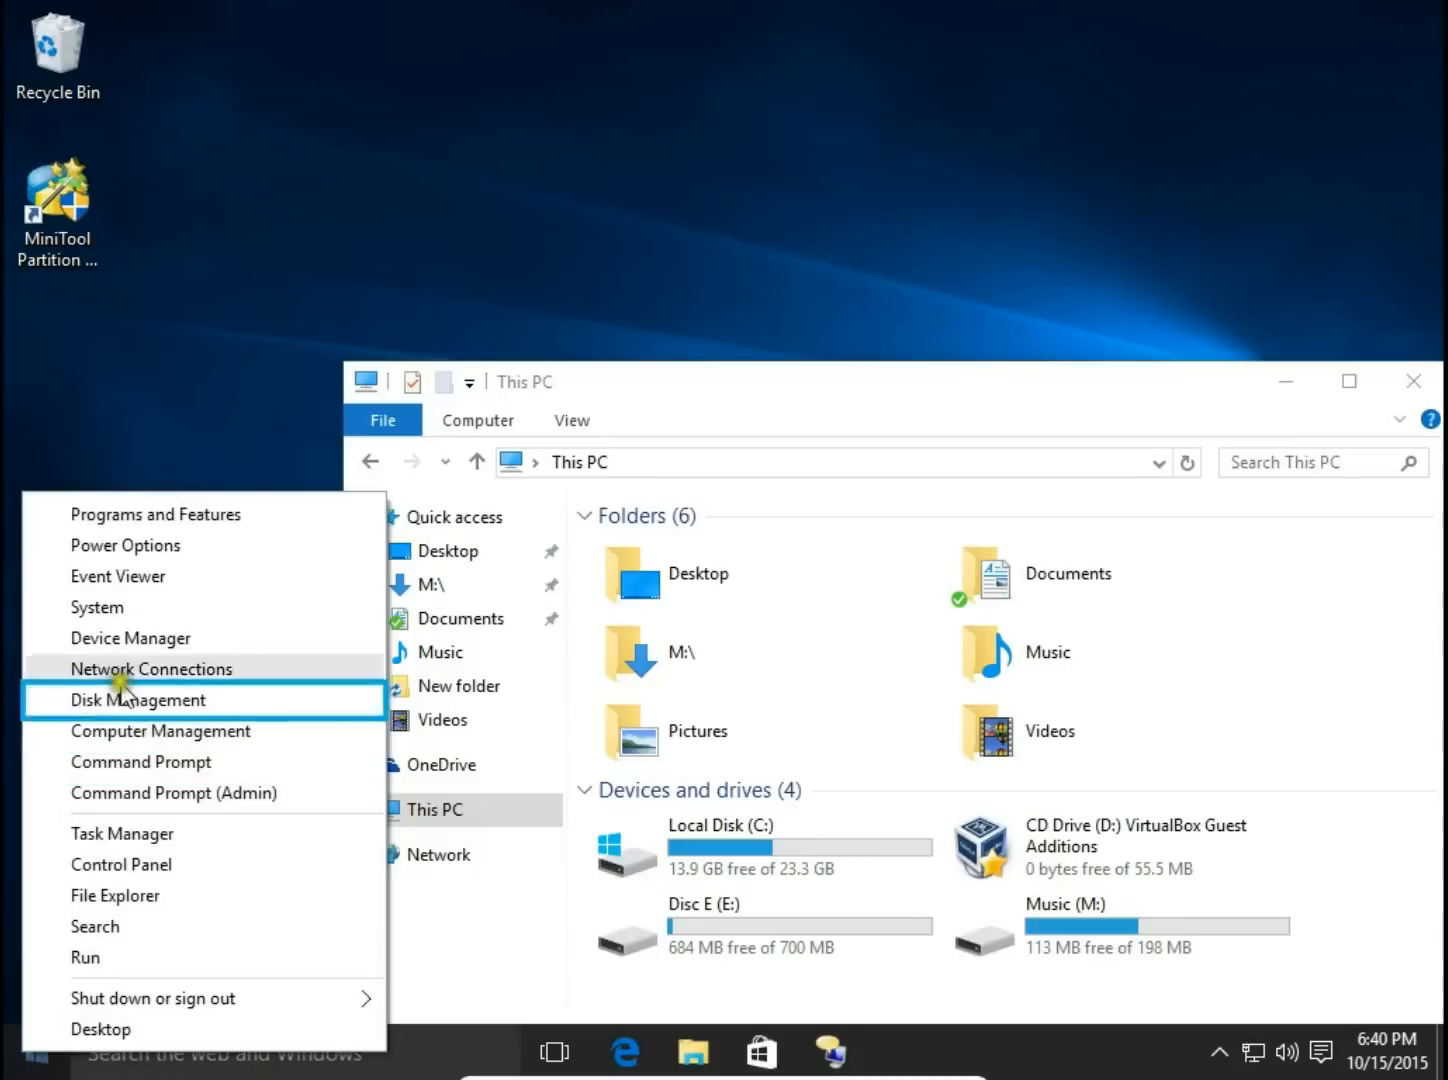
{"action": "left_click", "coordinate": [136, 700]}
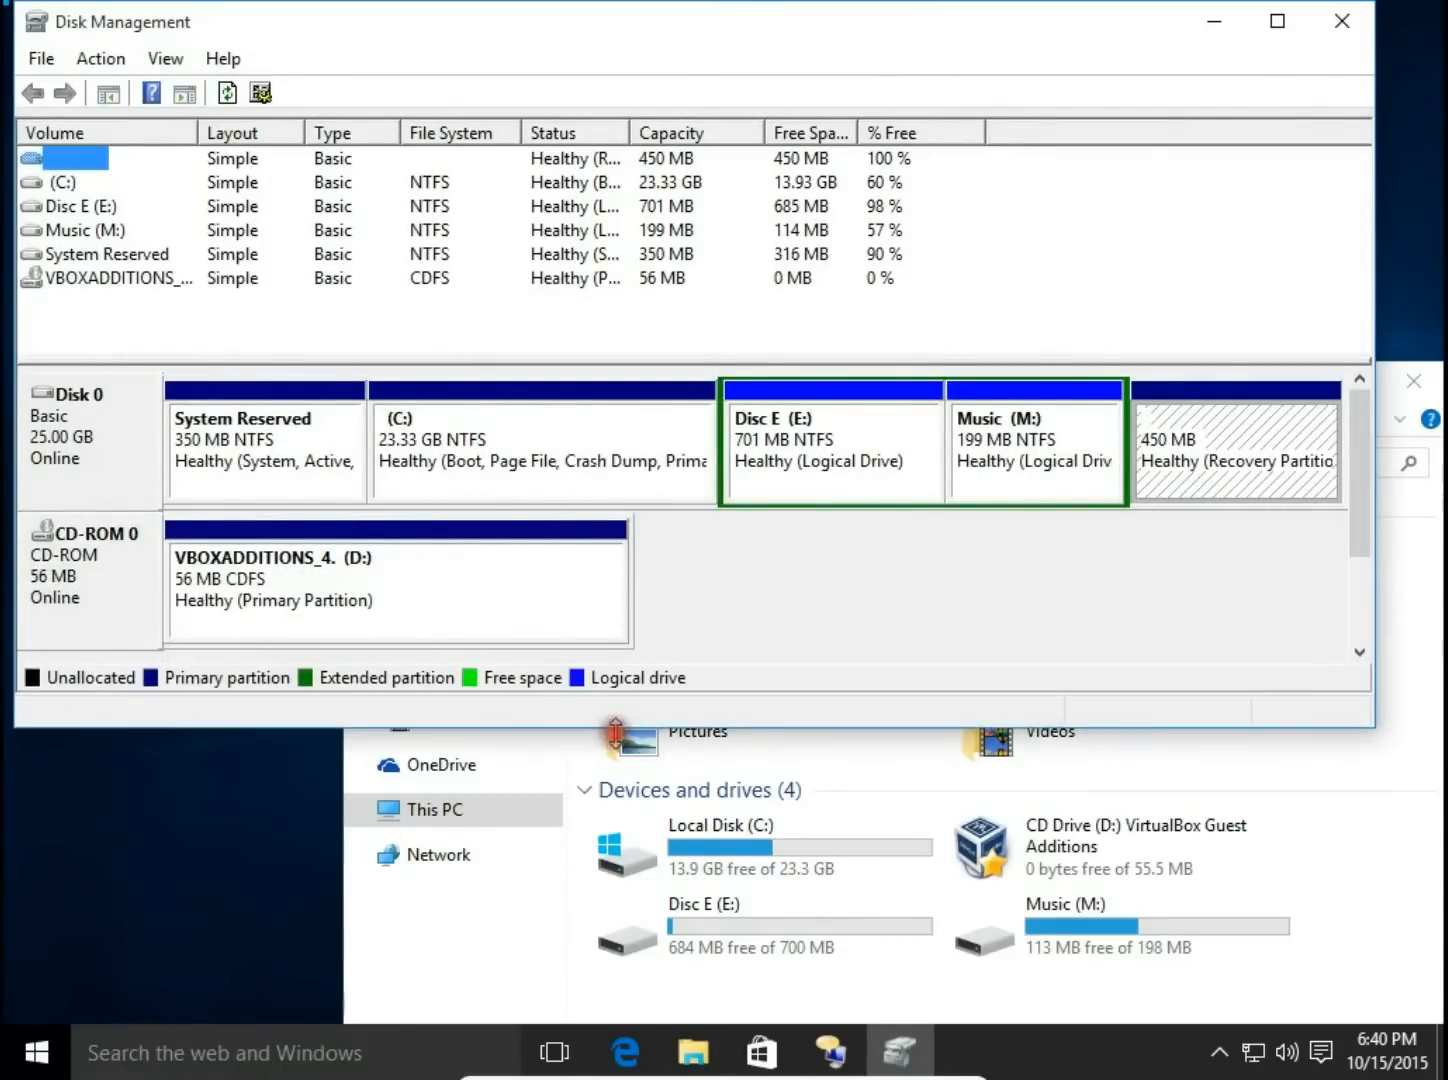
{"action": "mouse_move", "coordinate": [560, 504]}
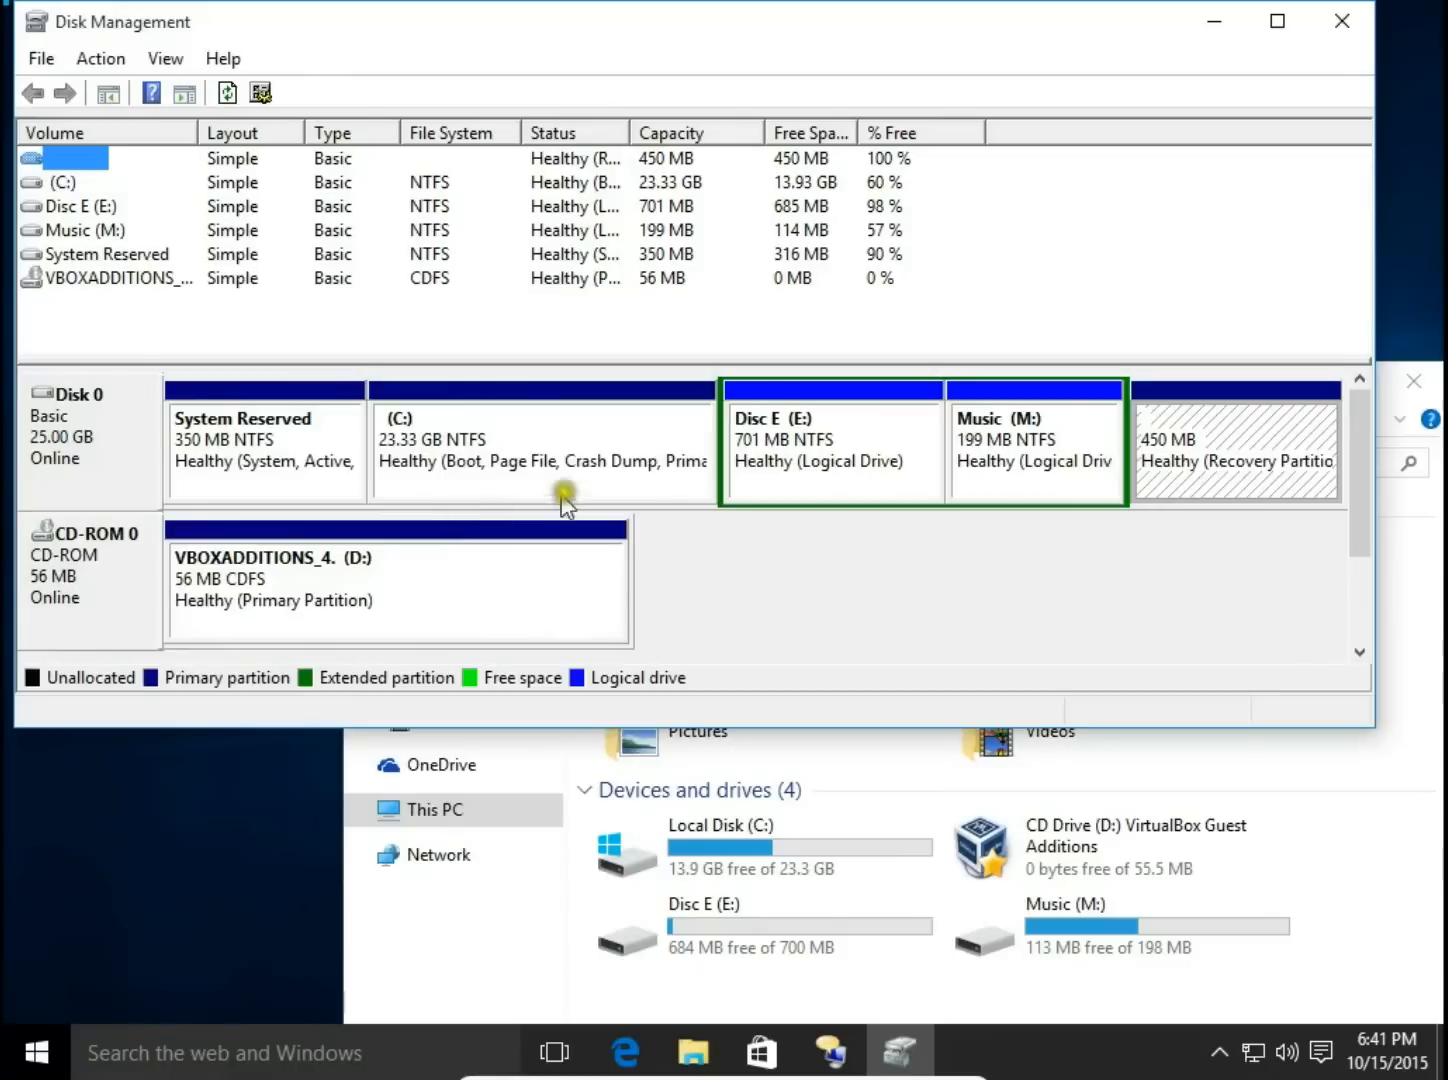
{"action": "mouse_move", "coordinate": [818, 540]}
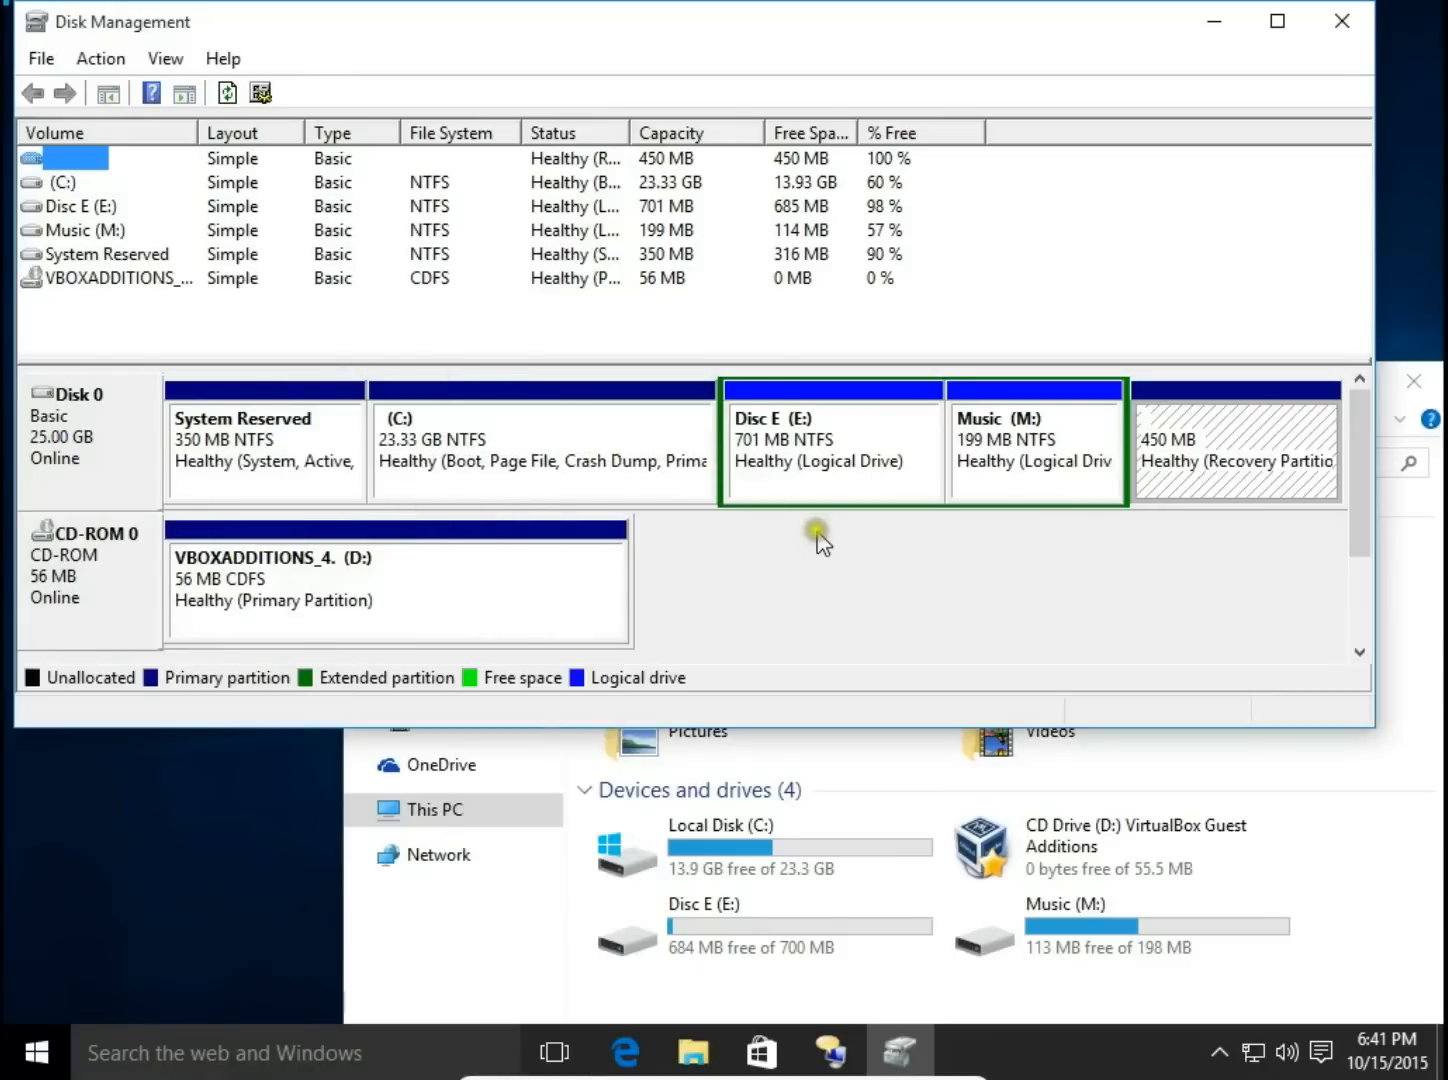
{"action": "mouse_move", "coordinate": [956, 502]}
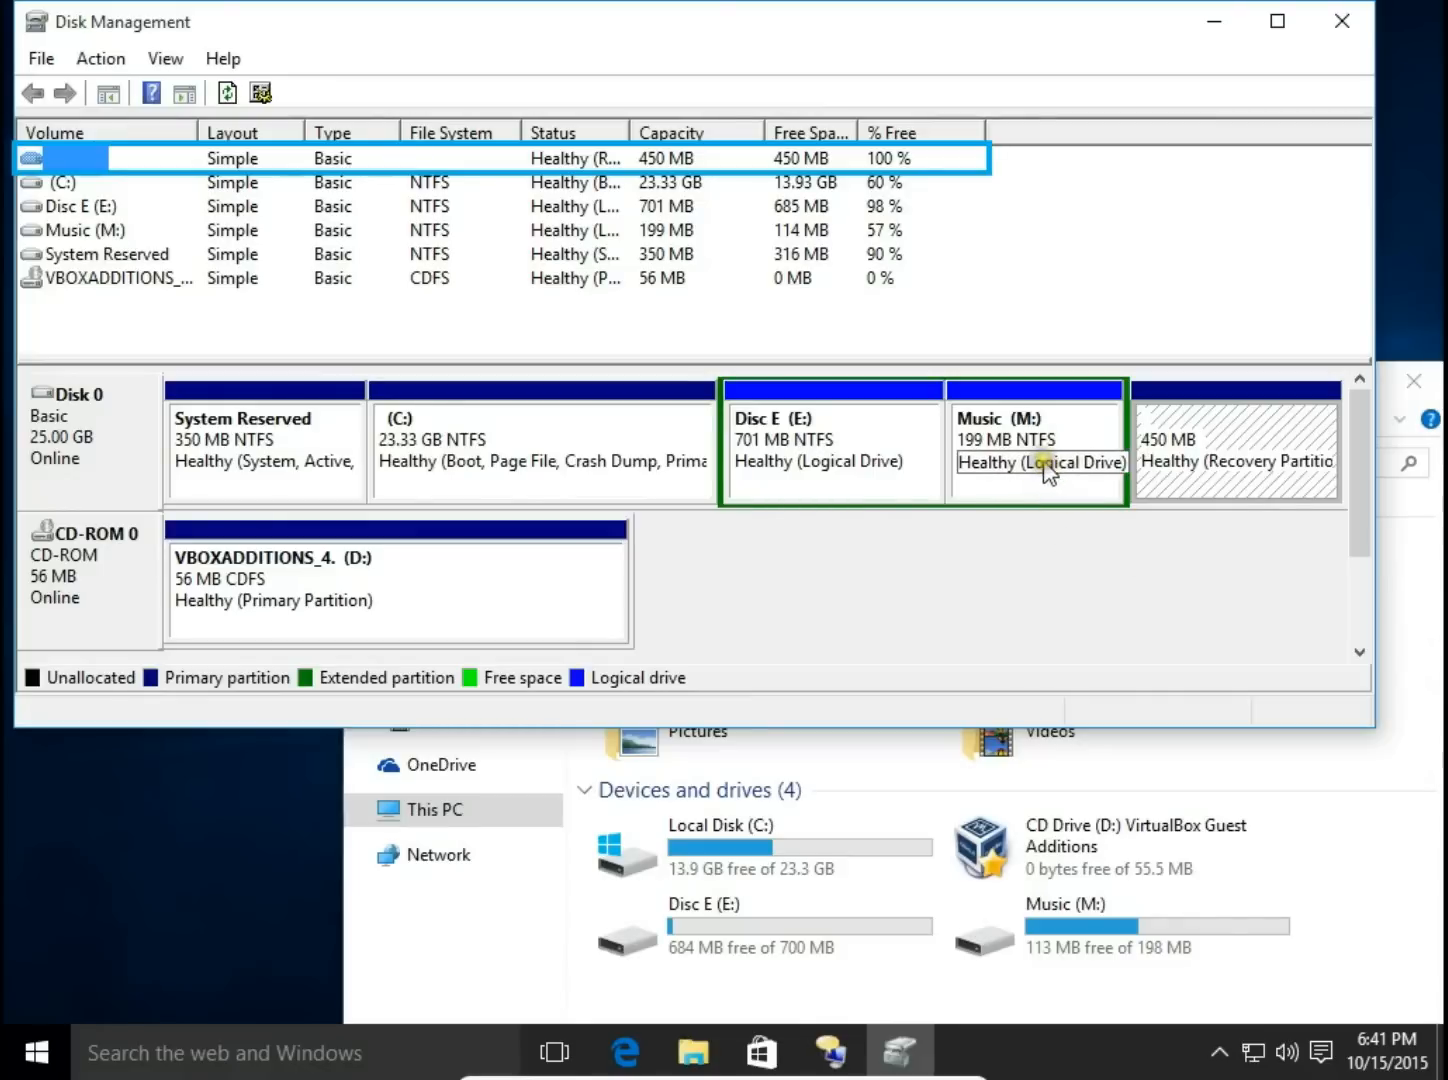
Step: Delete the Music (M:) volume, confirming the warning, freeing its 202 MB
{"action": "right_click", "coordinate": [1044, 462]}
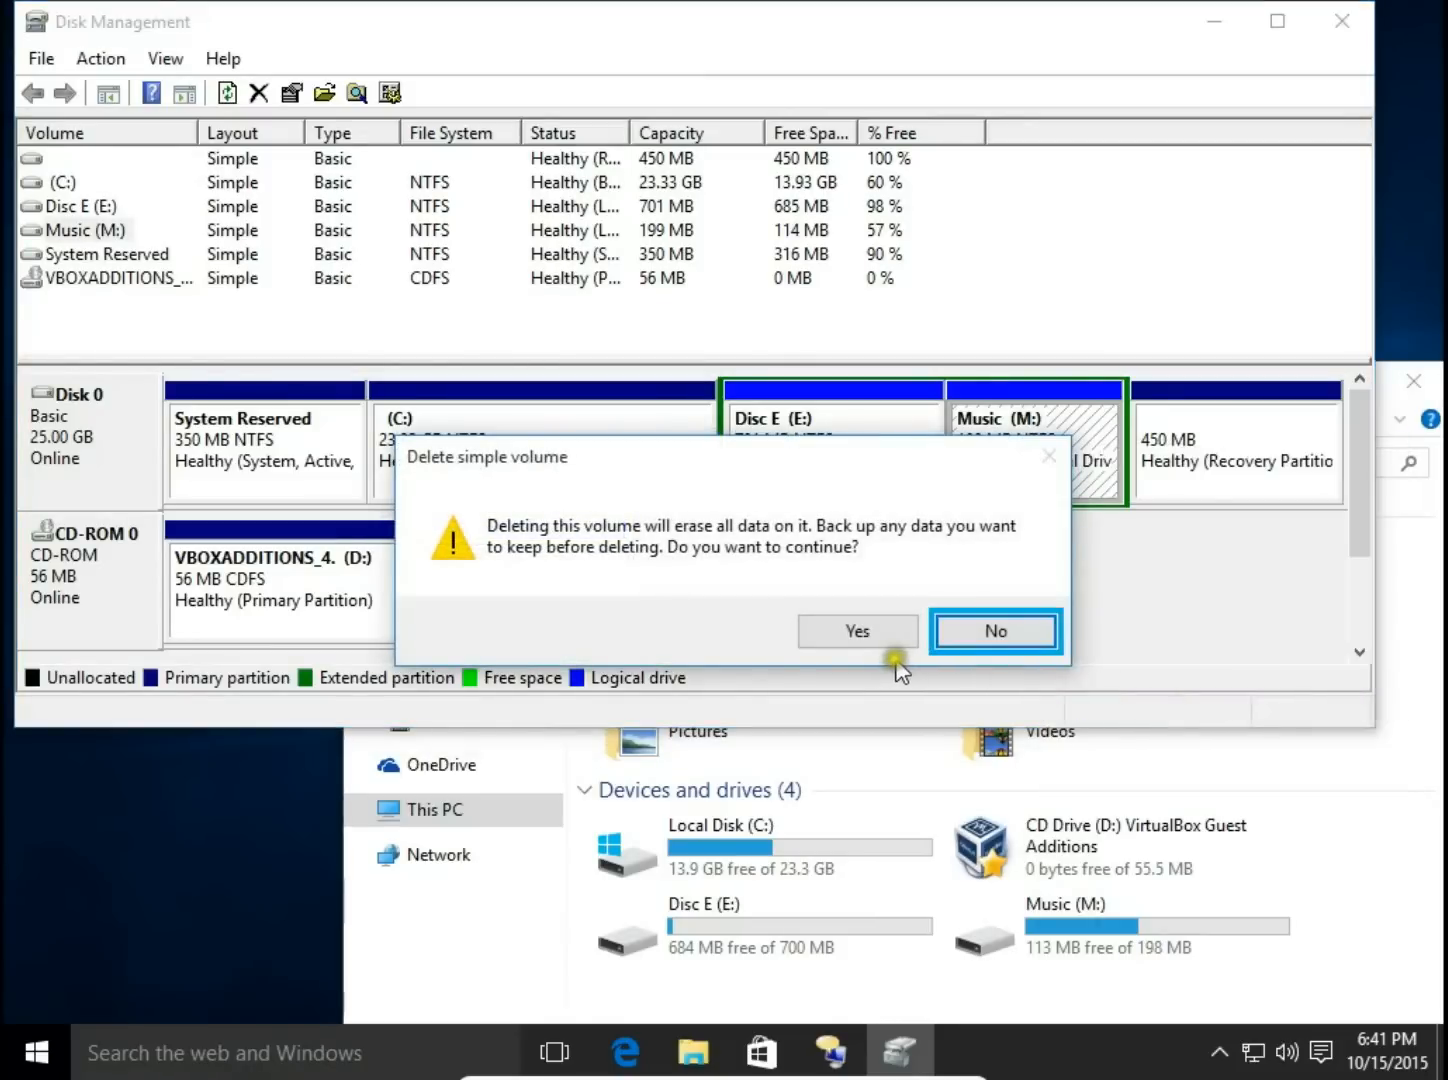
{"action": "mouse_move", "coordinate": [900, 670]}
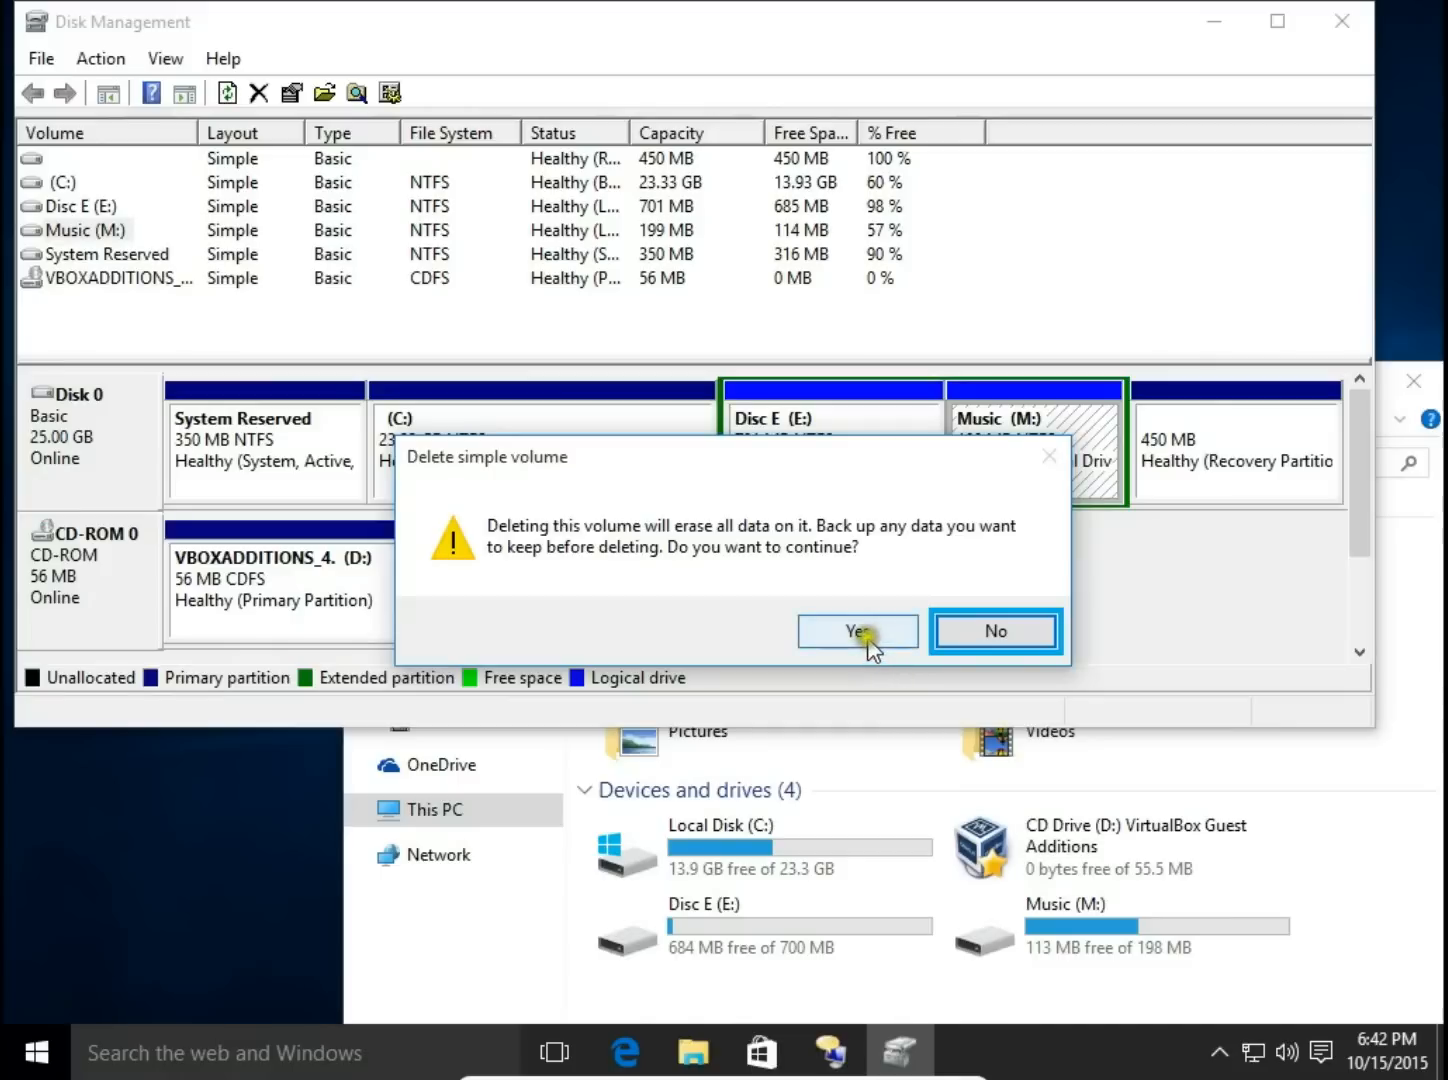
{"action": "mouse_move", "coordinate": [870, 650]}
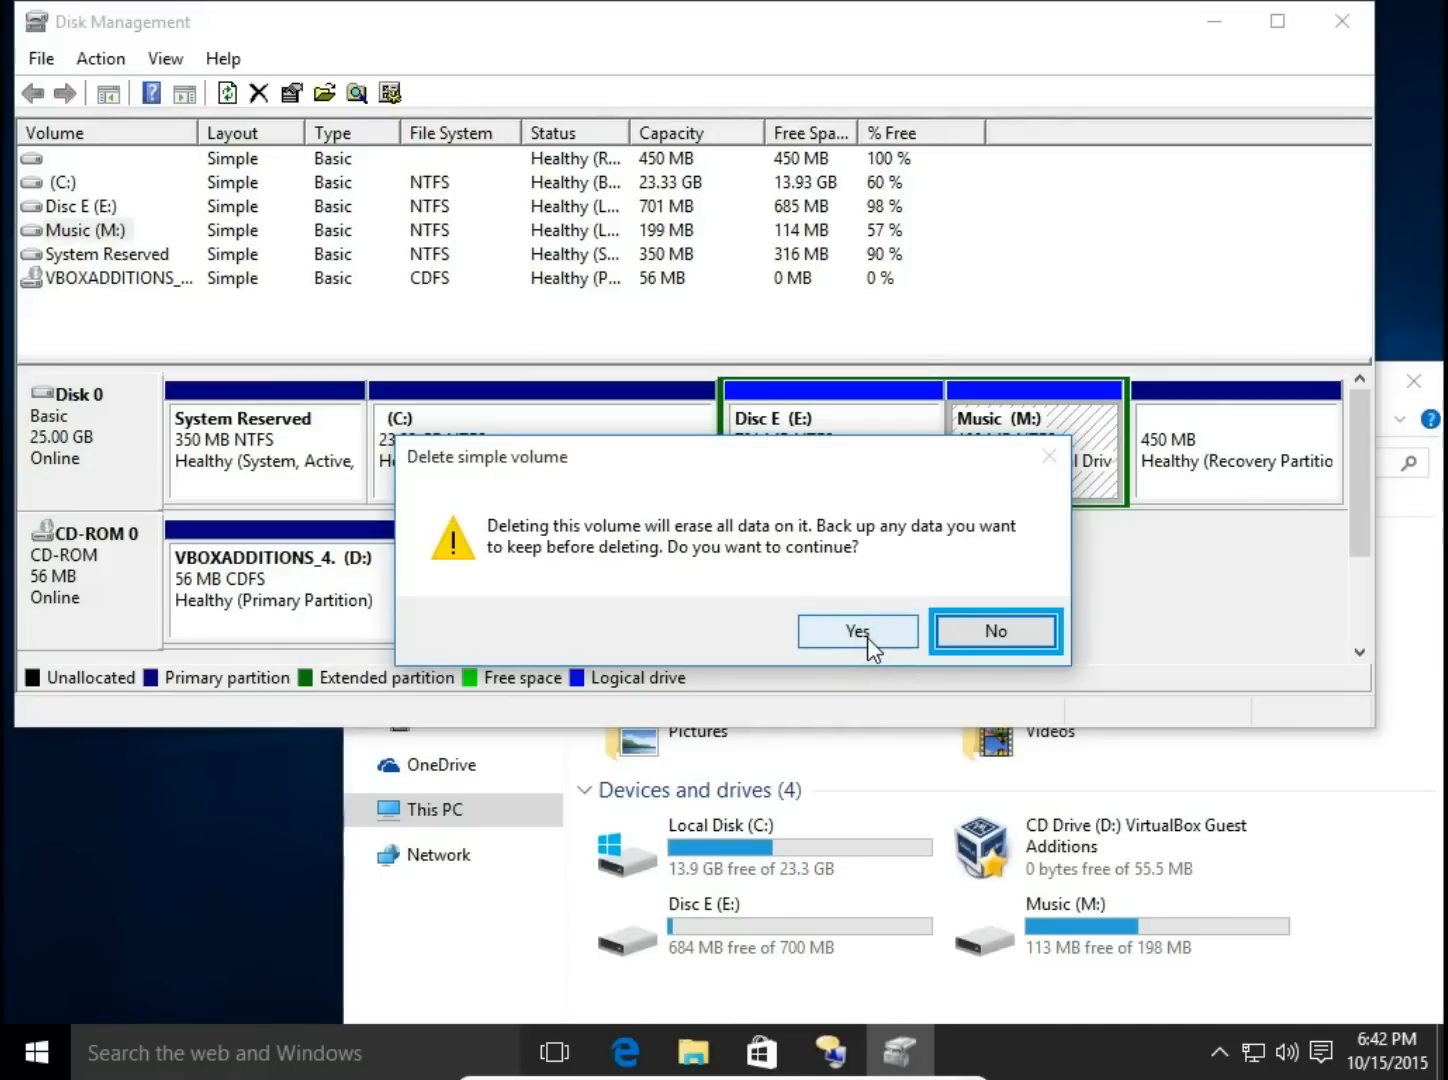
{"action": "left_click", "coordinate": [856, 632]}
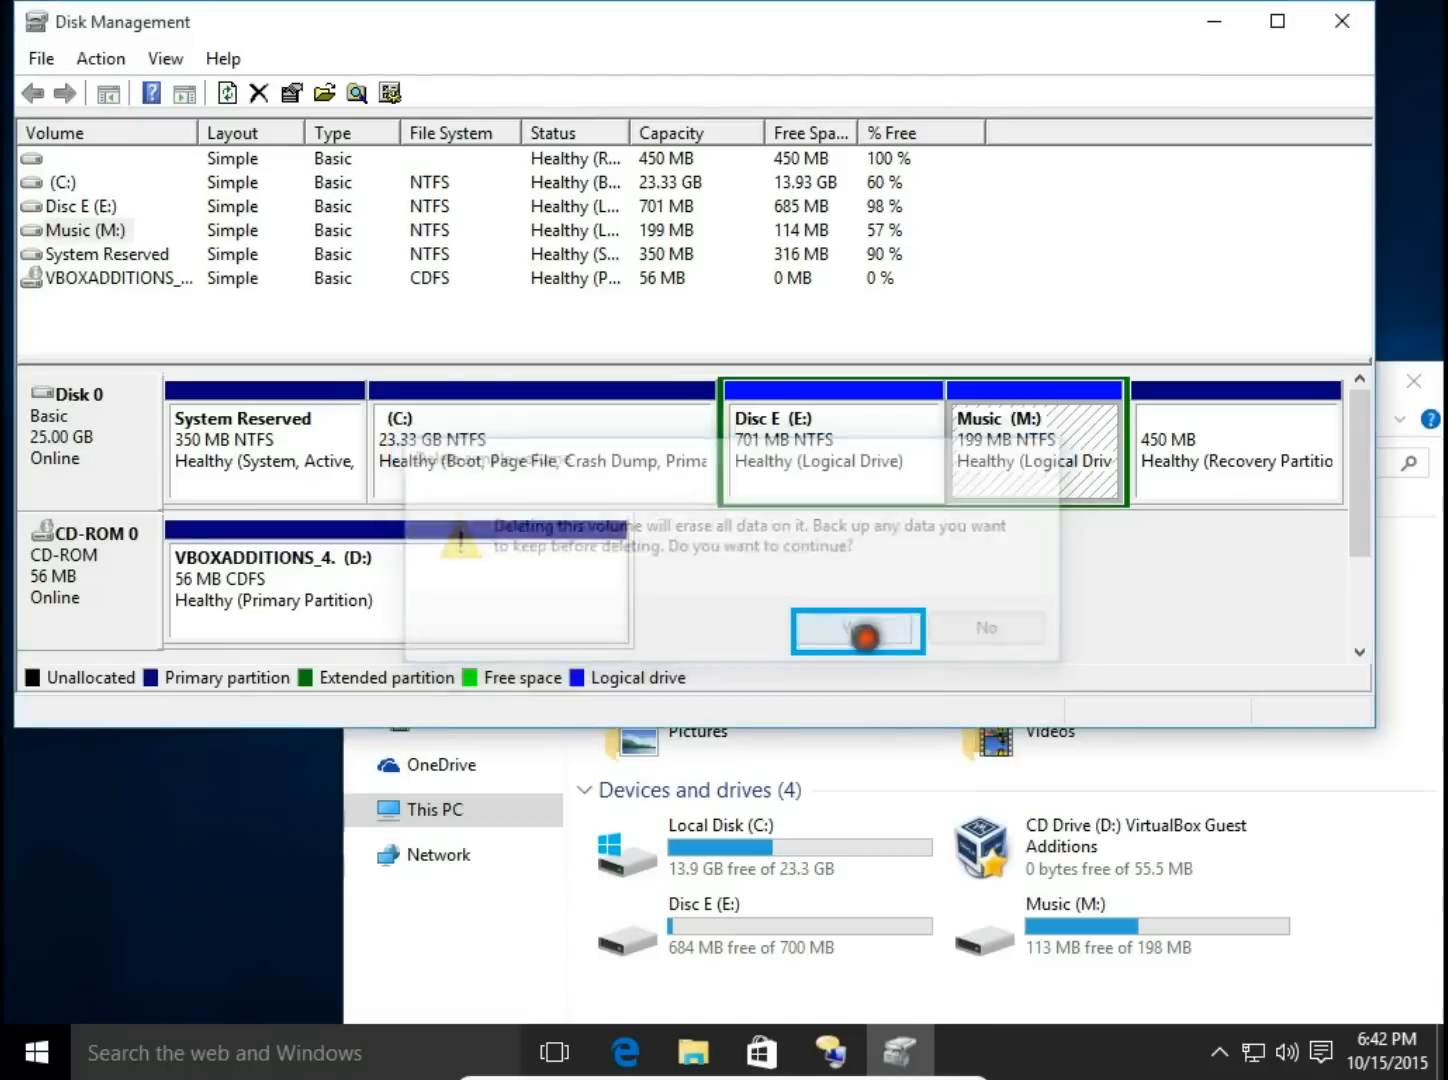
{"action": "left_click", "coordinate": [856, 628]}
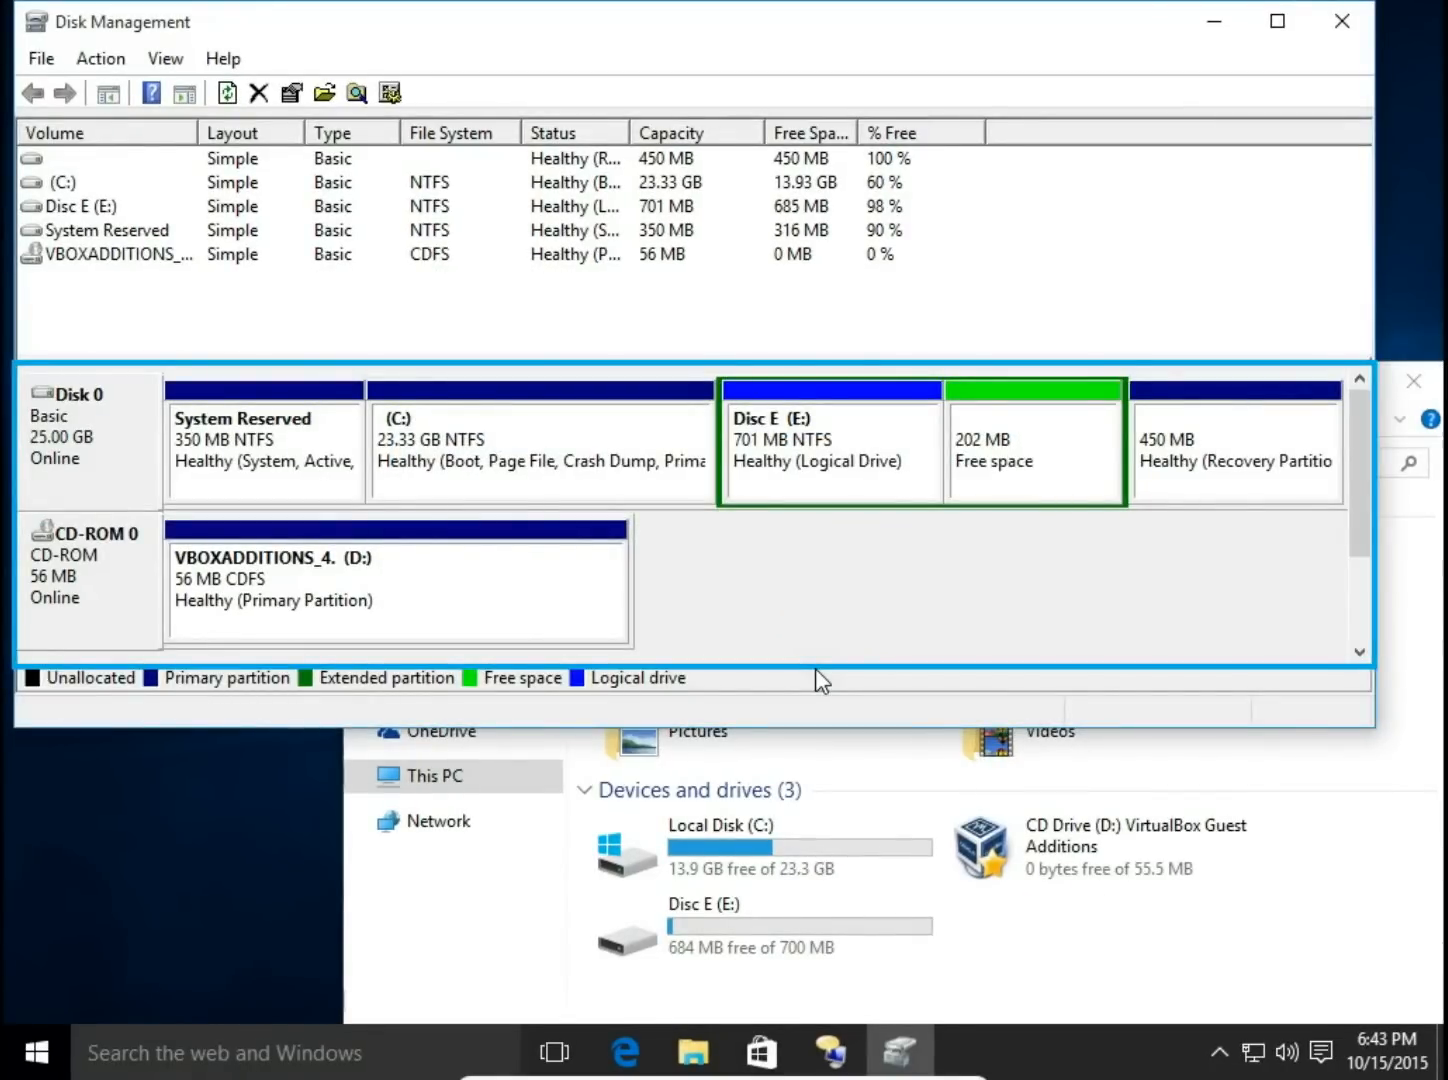
{"action": "mouse_move", "coordinate": [804, 516]}
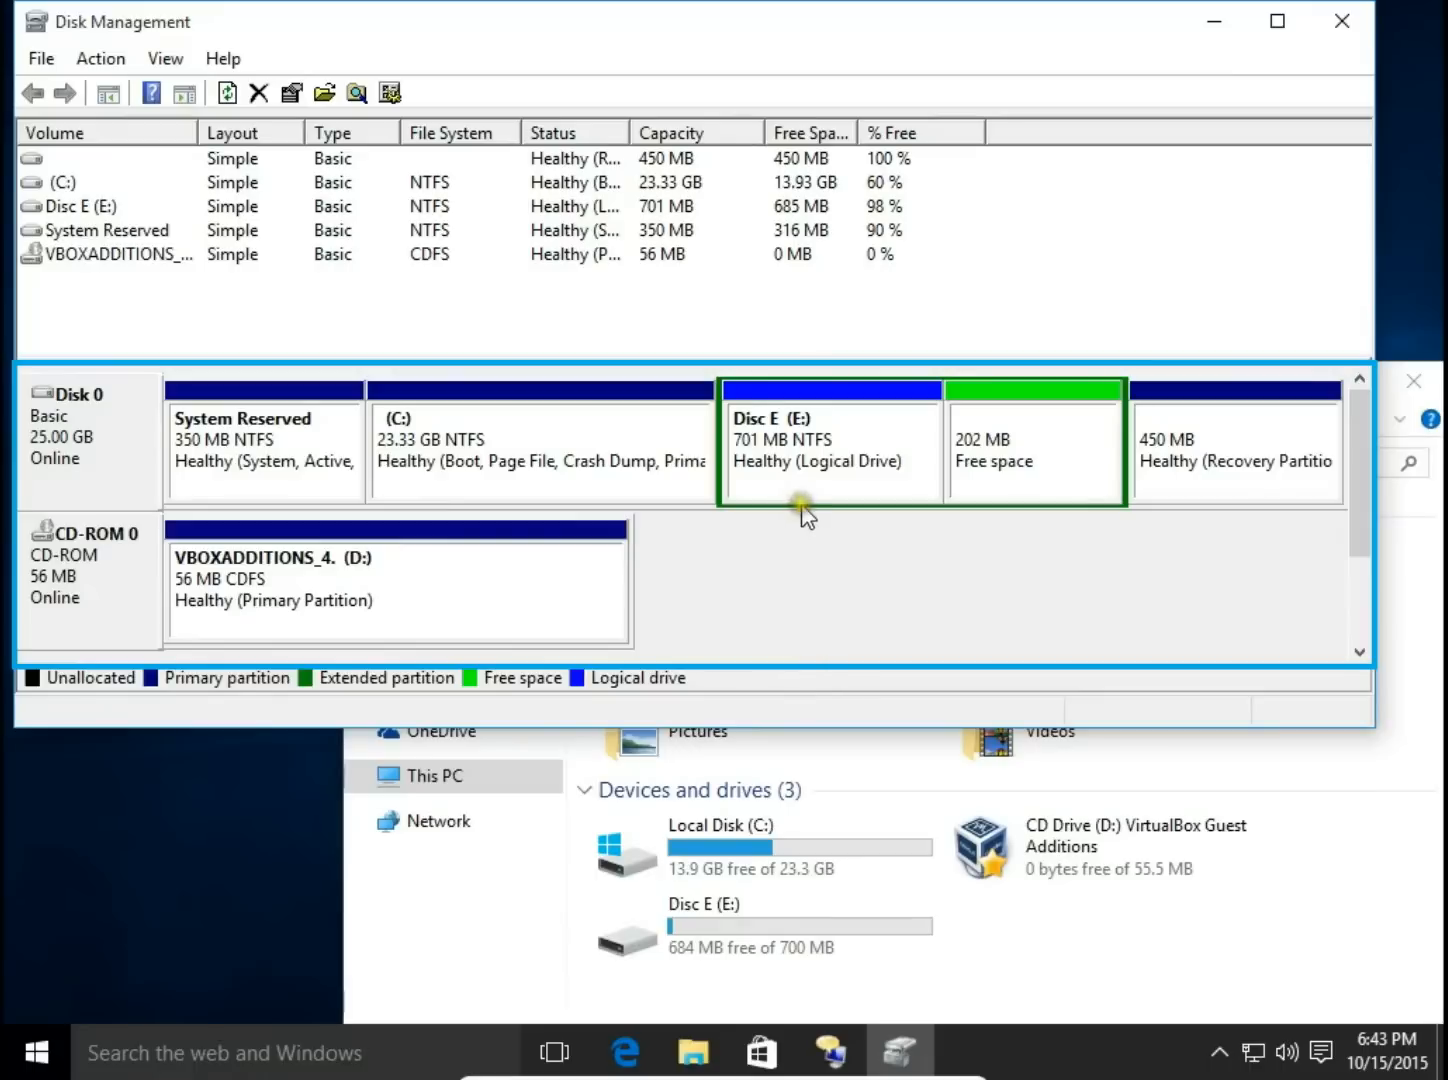
Step: Delete the Disc E (E:) volume, leaving 903 MB free in the extended partition
{"action": "right_click", "coordinate": [810, 440]}
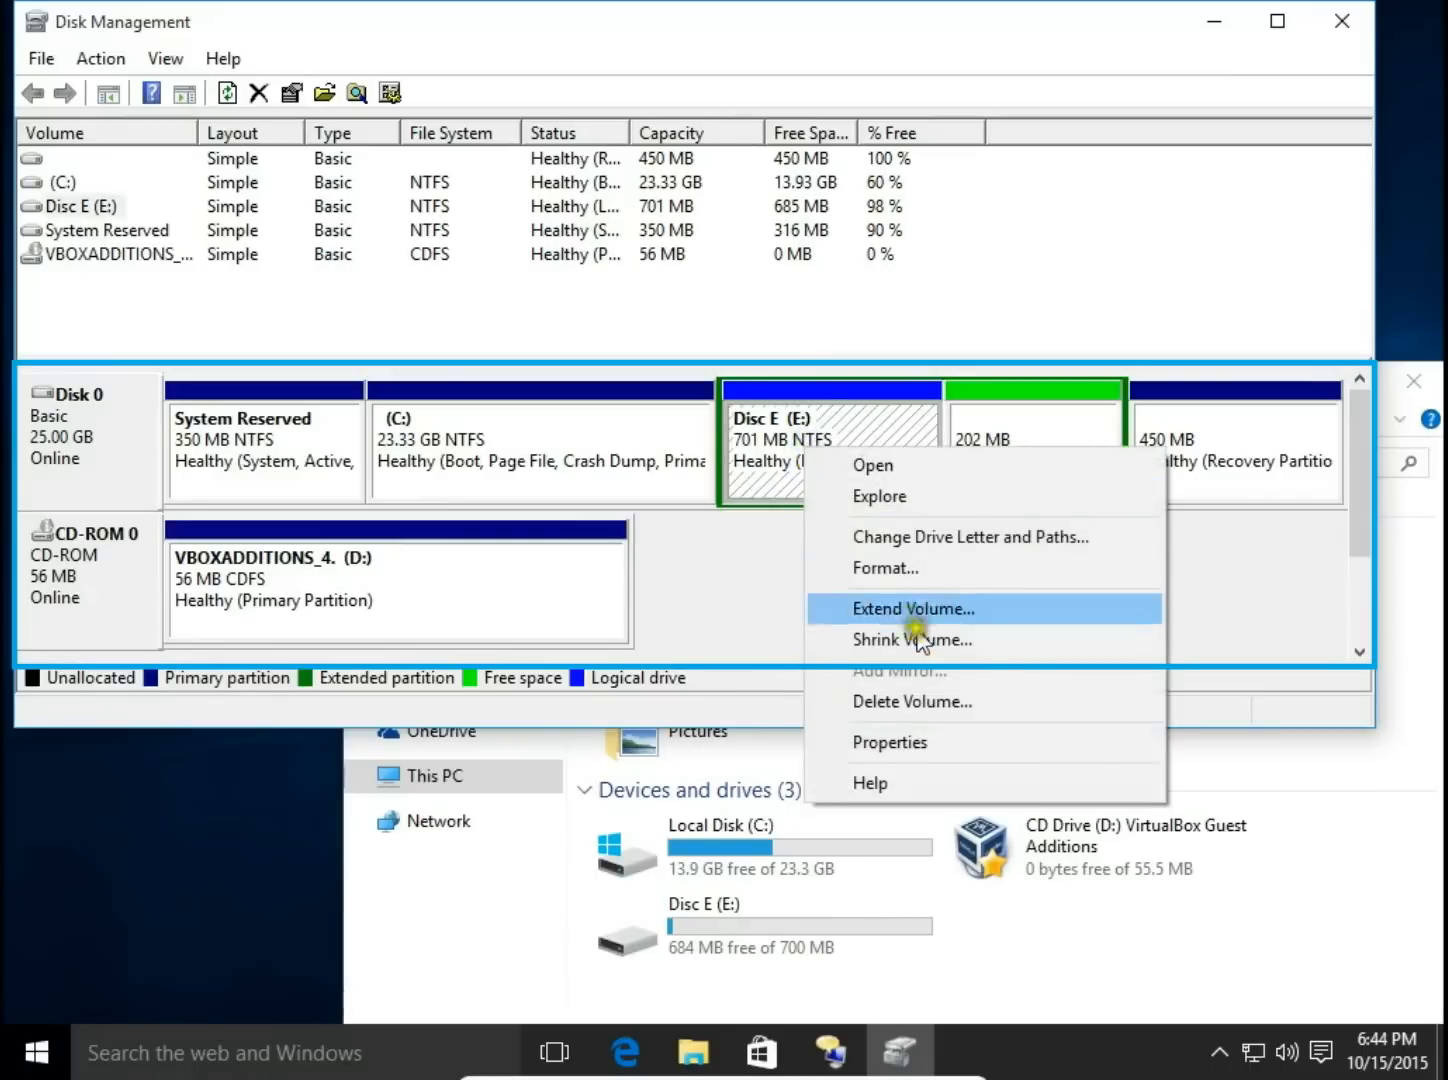
{"action": "left_click", "coordinate": [912, 702]}
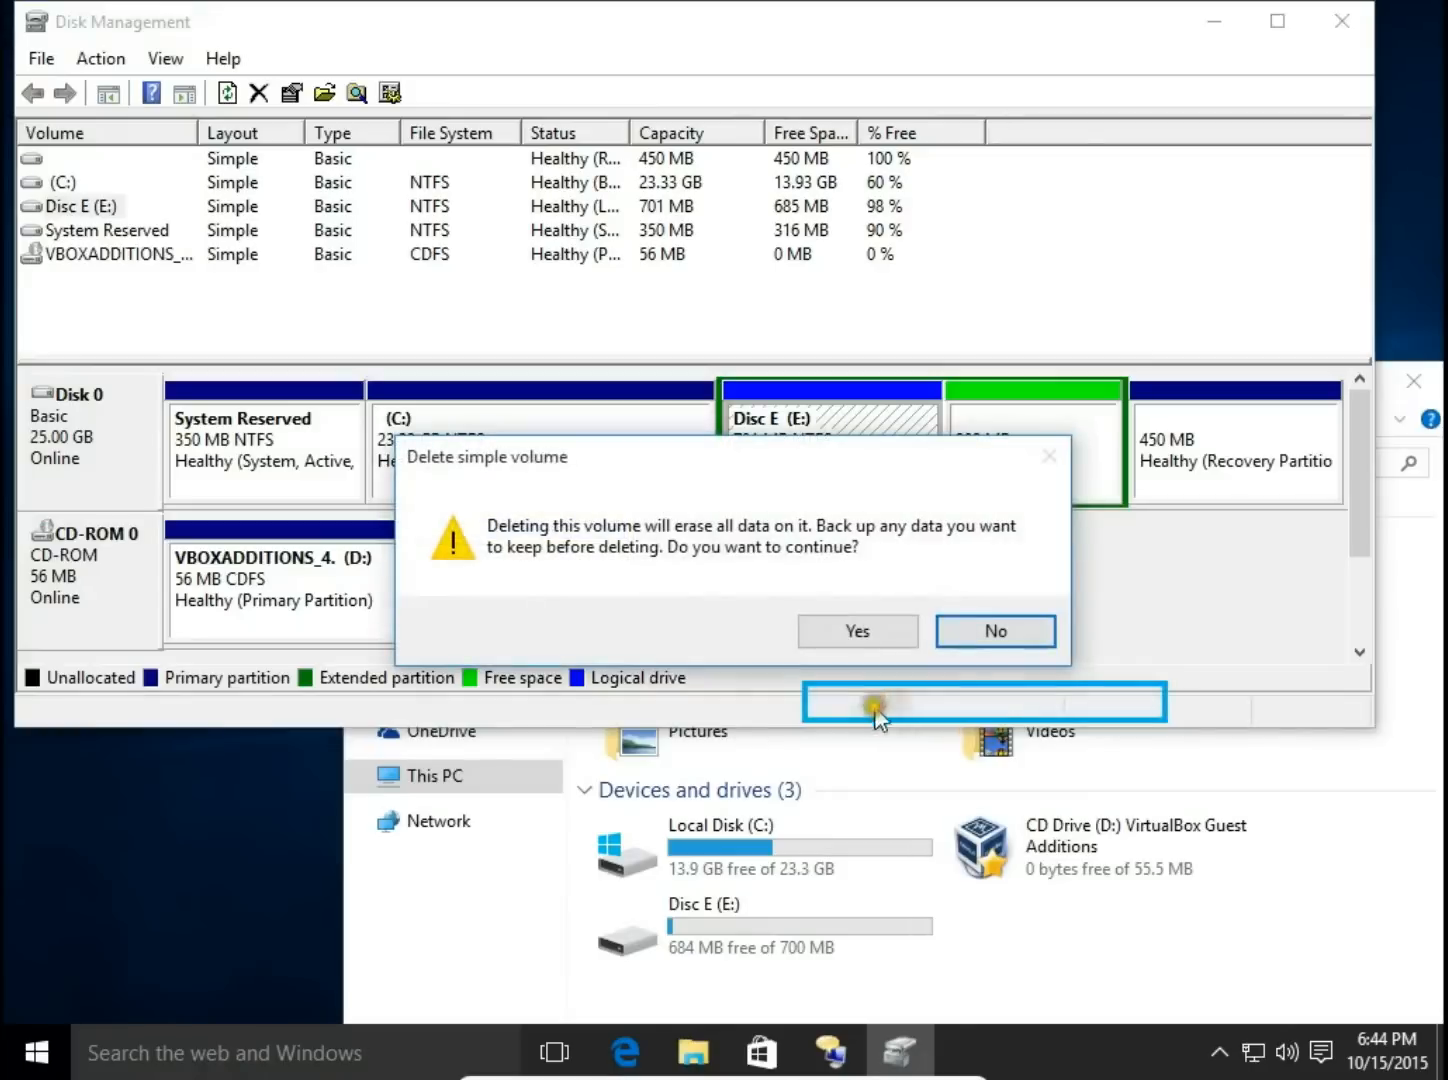
{"action": "left_click", "coordinate": [856, 632]}
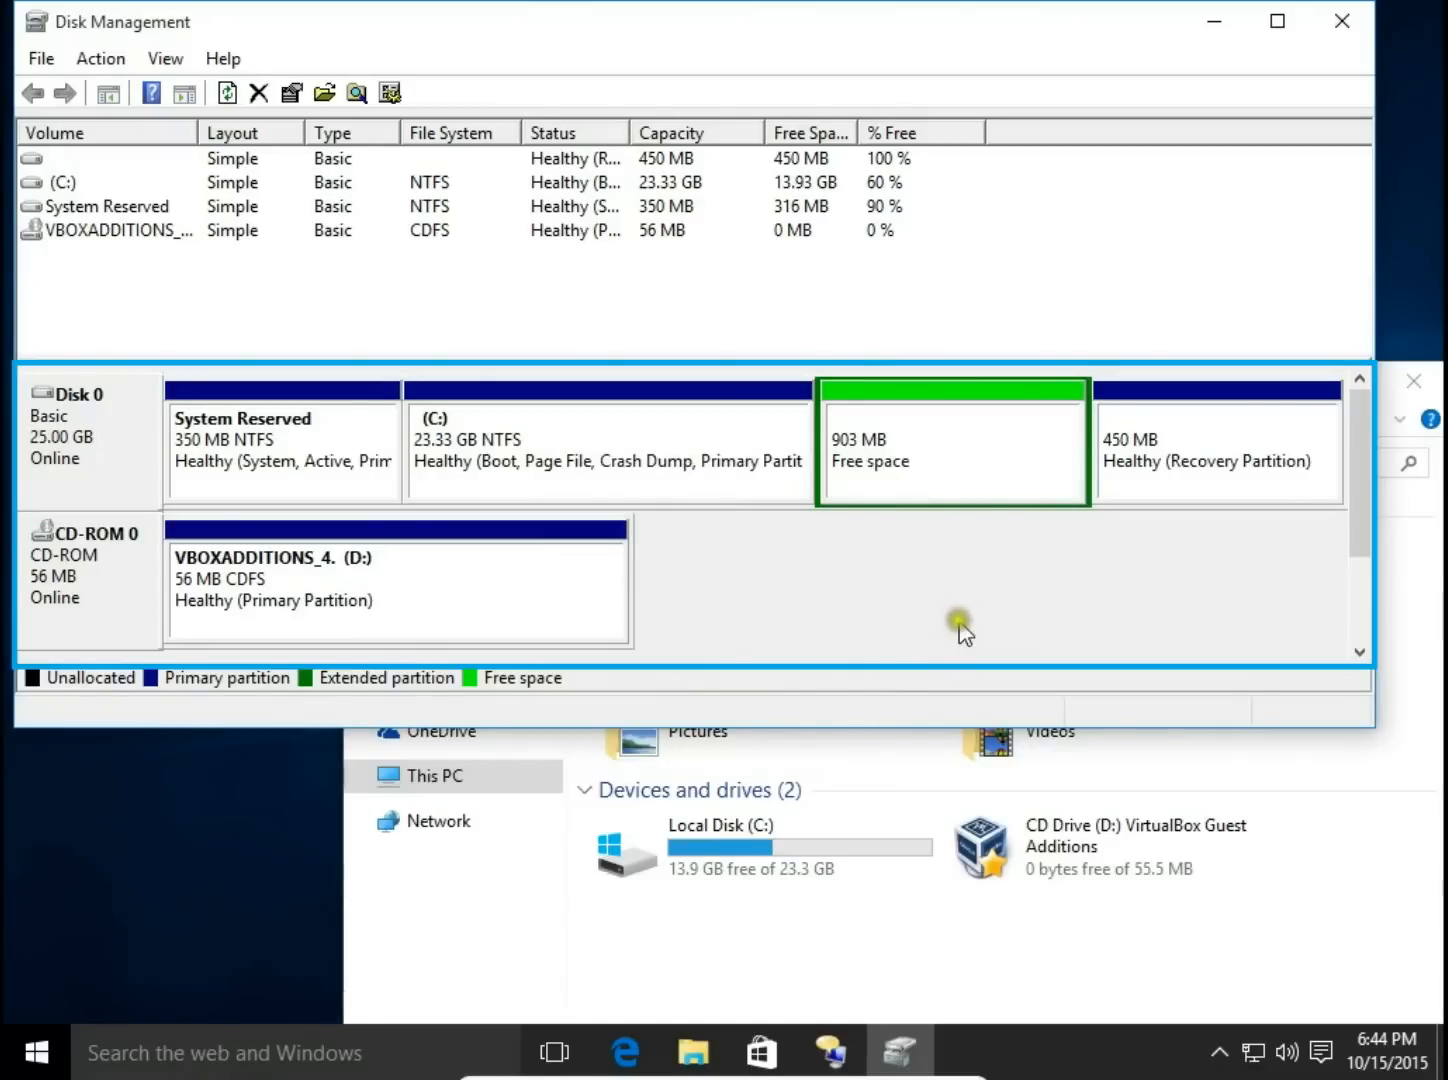
{"action": "mouse_move", "coordinate": [978, 622]}
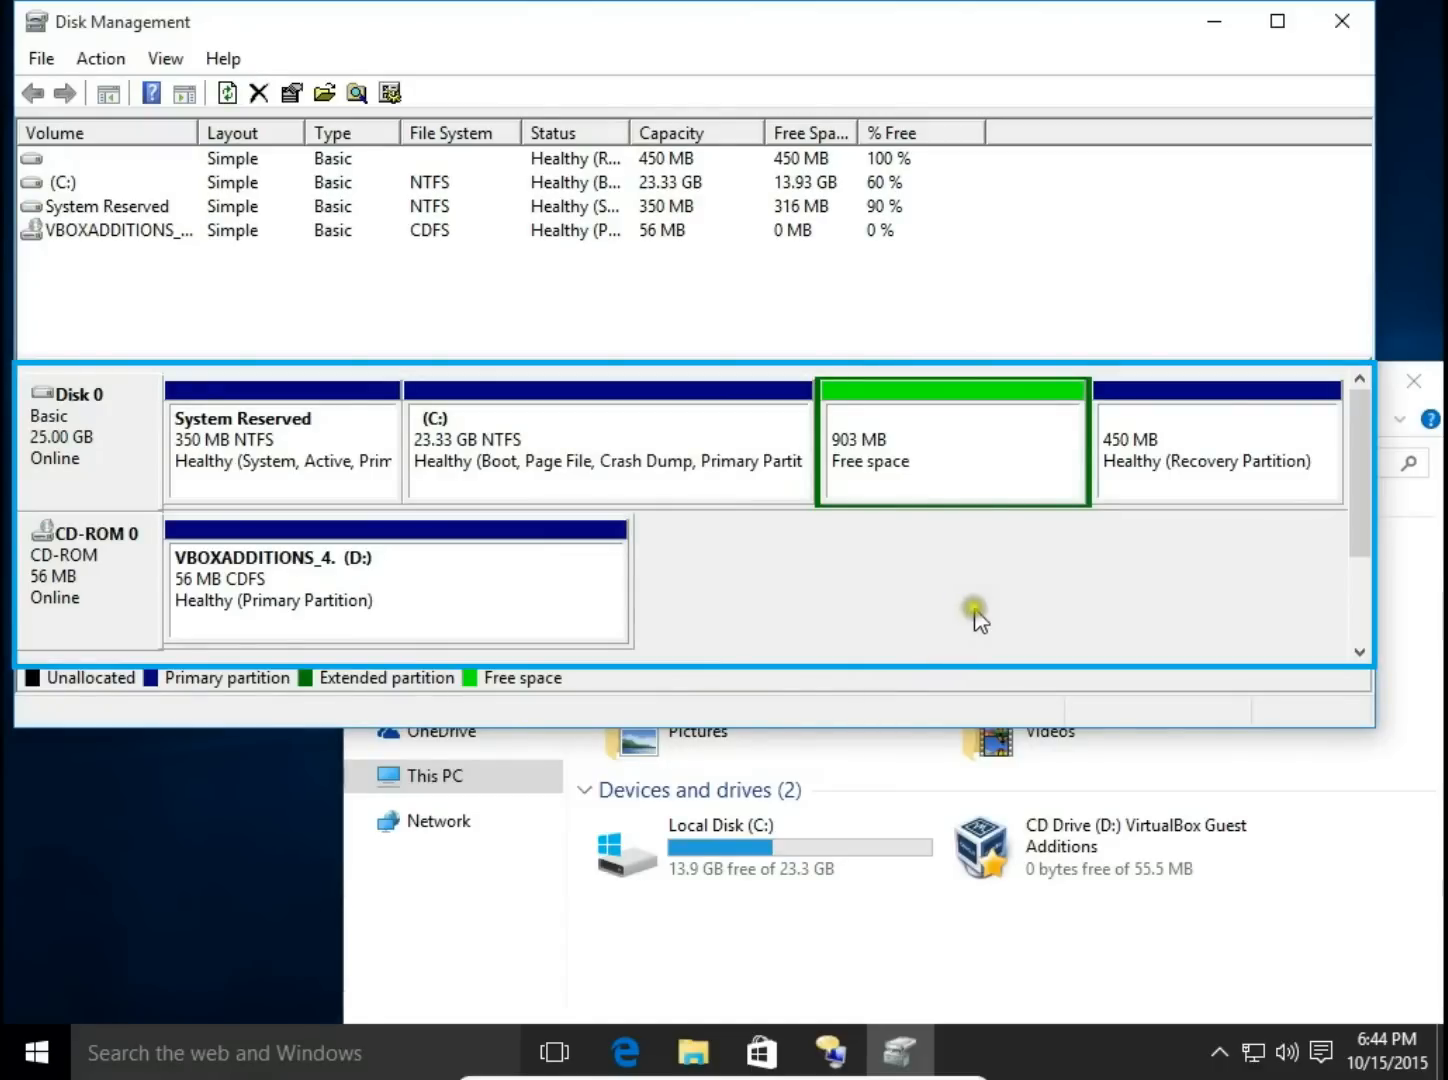
Step: Delete the empty extended partition holding the 903 MB free space, confirming with Yes
{"action": "right_click", "coordinate": [950, 470]}
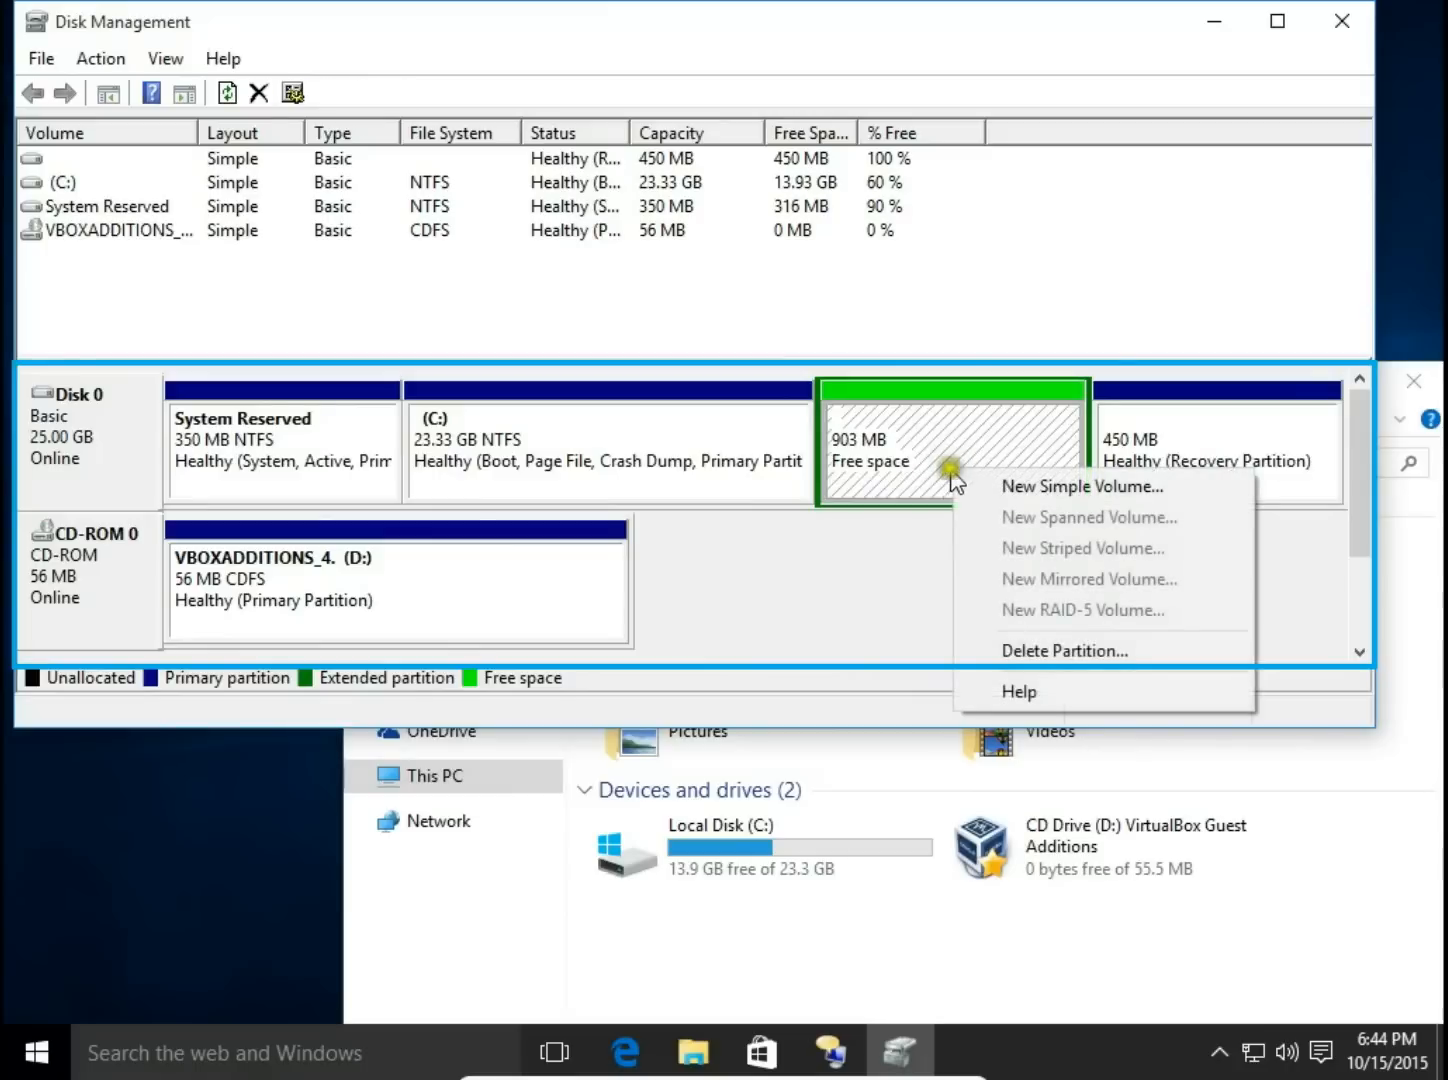
{"action": "left_click", "coordinate": [1064, 652]}
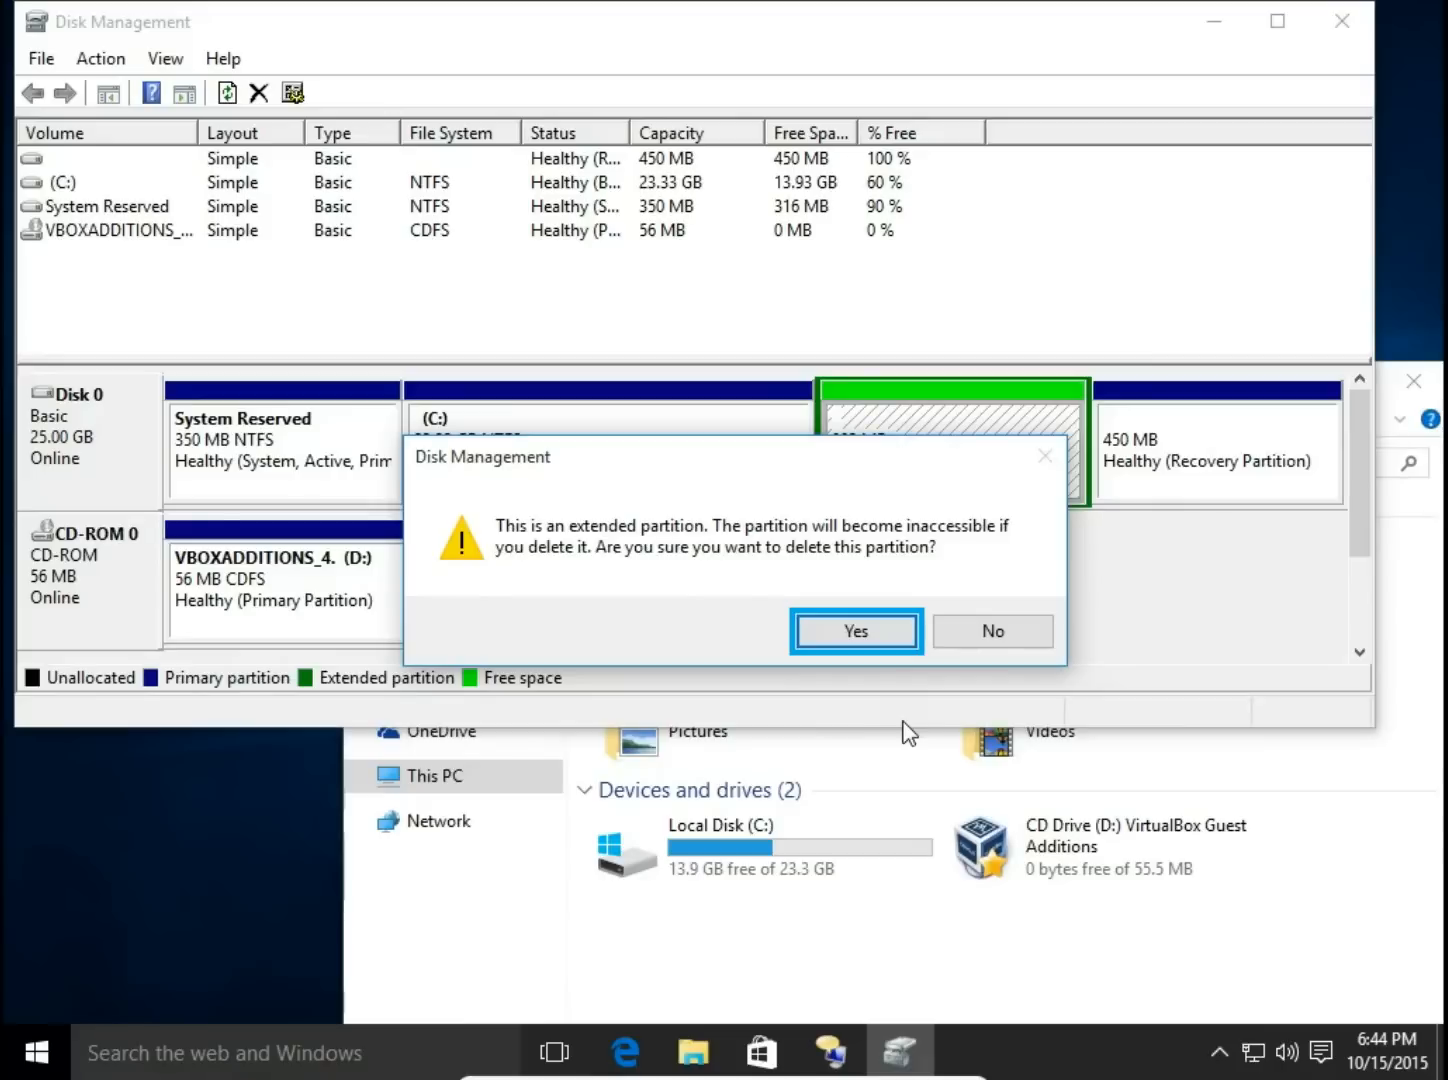
{"action": "left_click", "coordinate": [856, 632]}
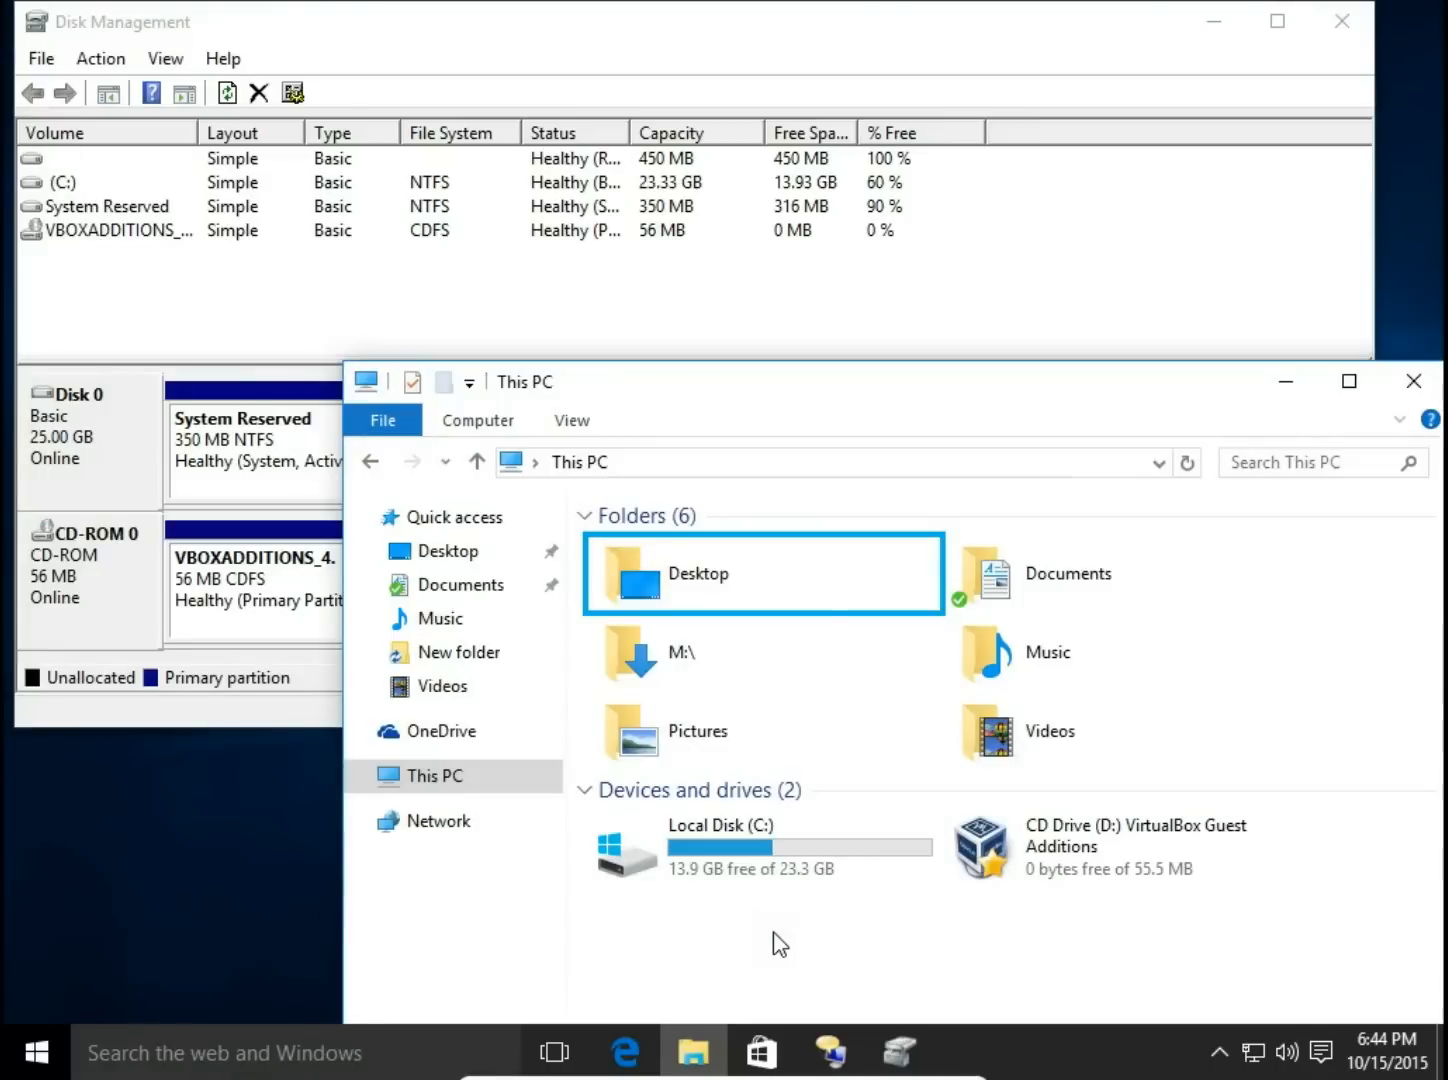
Step: Check This PC shows only Local Disk (C:) and the CD drive
{"action": "left_click", "coordinate": [768, 932]}
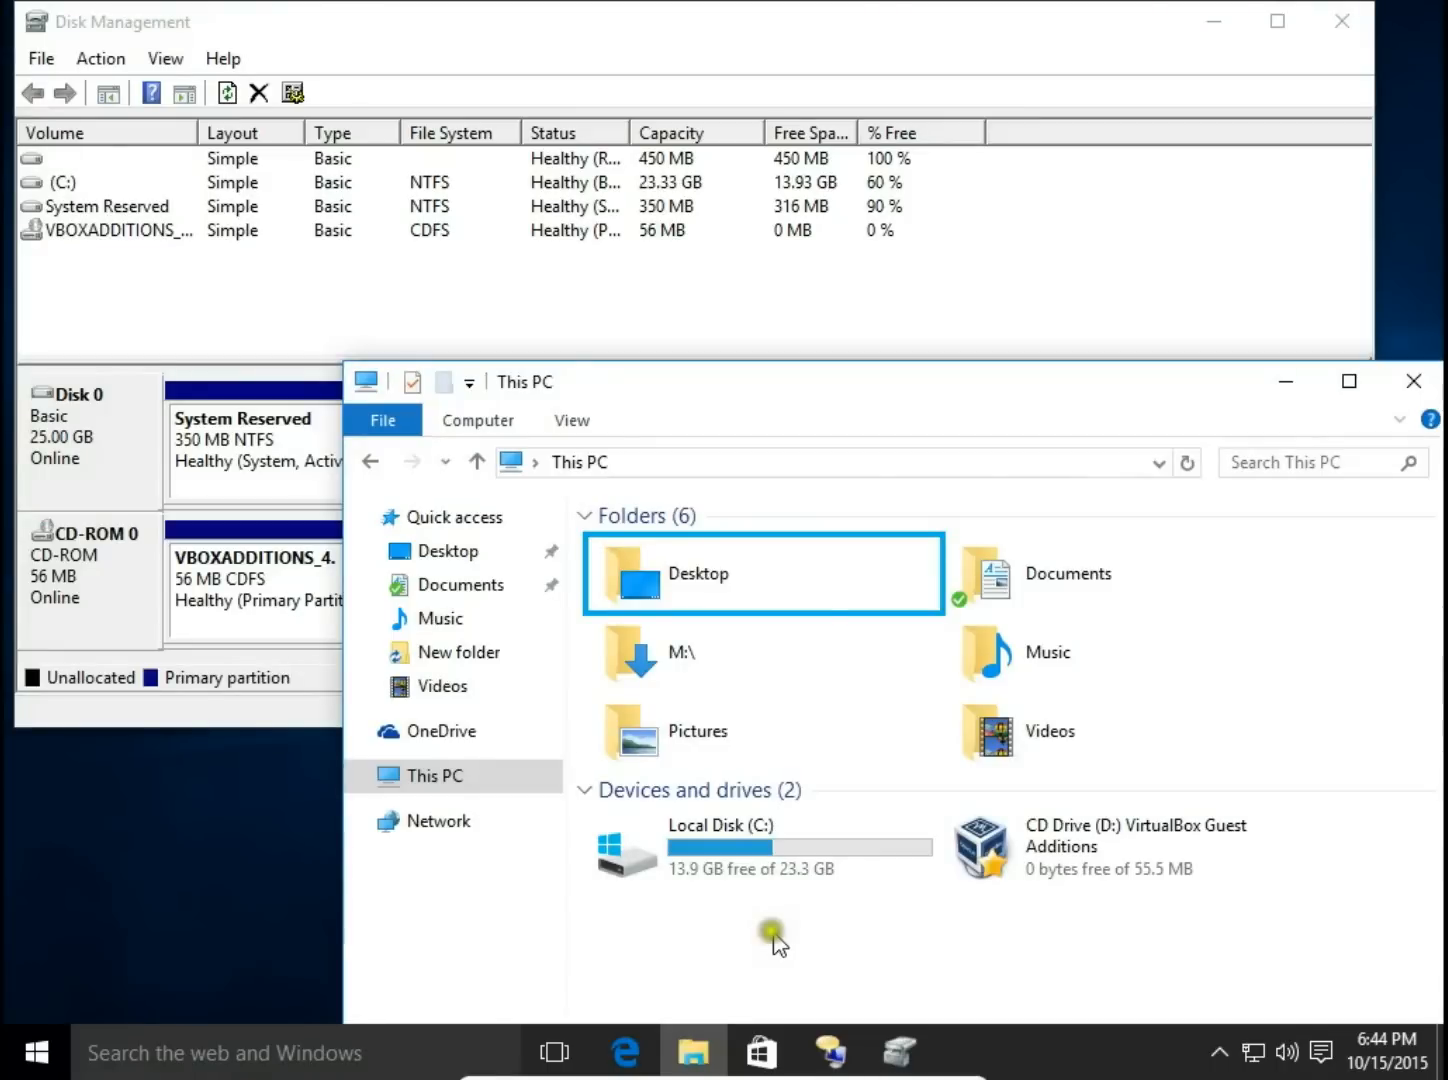
{"action": "mouse_move", "coordinate": [790, 888]}
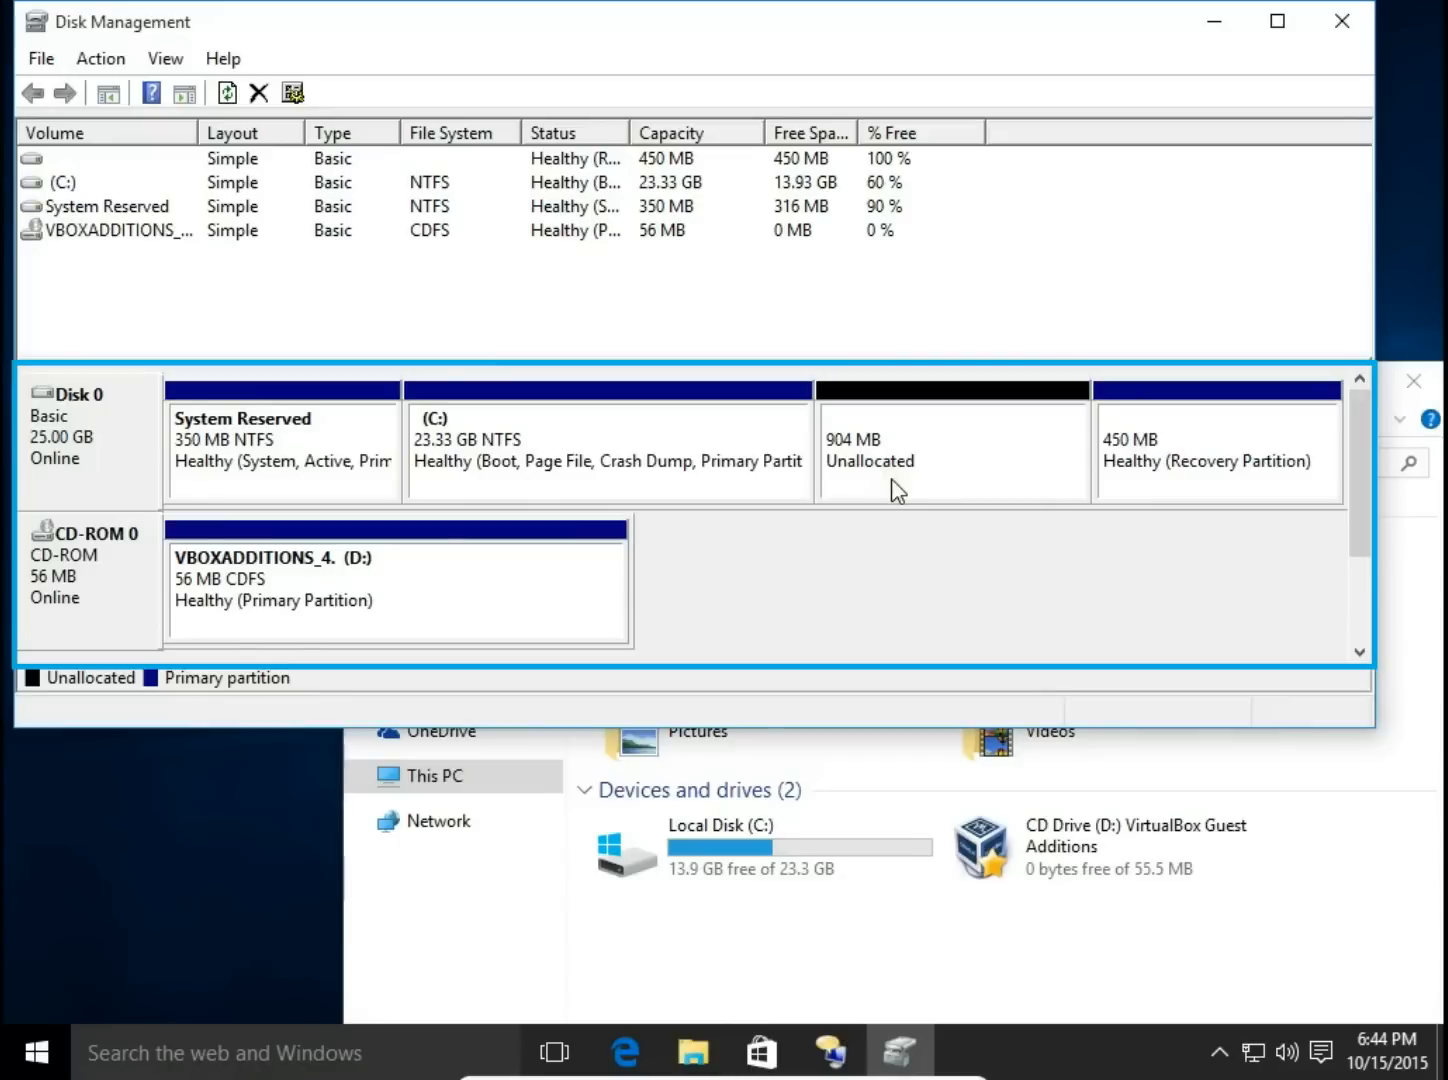
{"action": "mouse_move", "coordinate": [784, 440]}
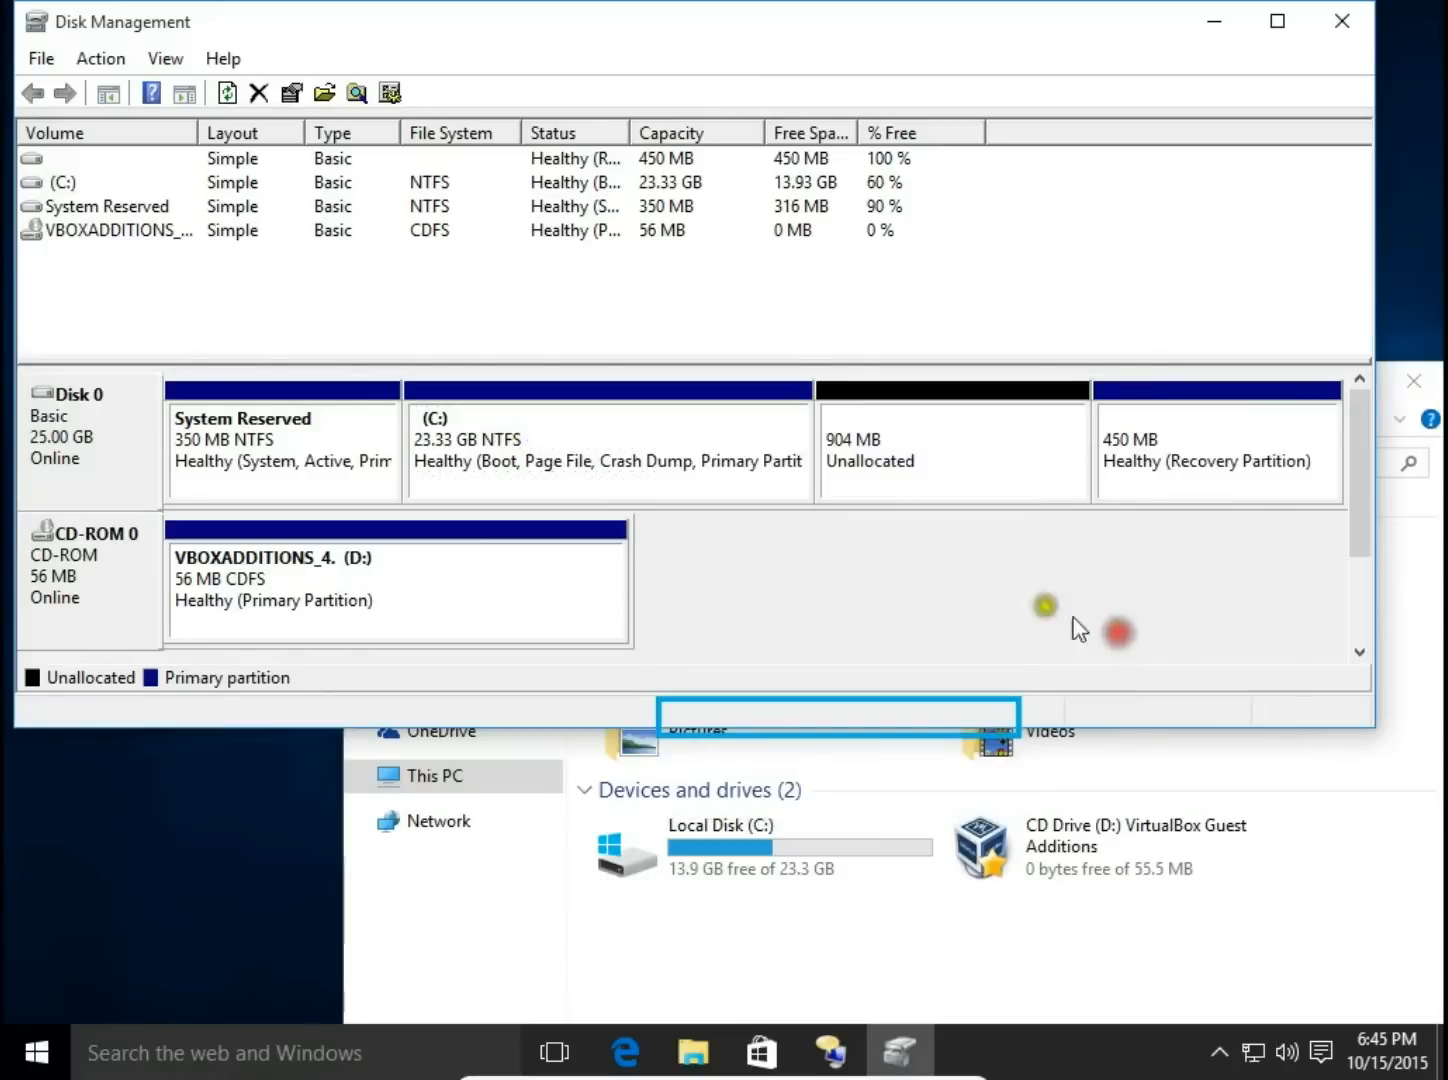
Step: Extend C: with all 903 MB unallocated space via the Extend Volume wizard, making it 24.22 GB
{"action": "right_click", "coordinate": [600, 456]}
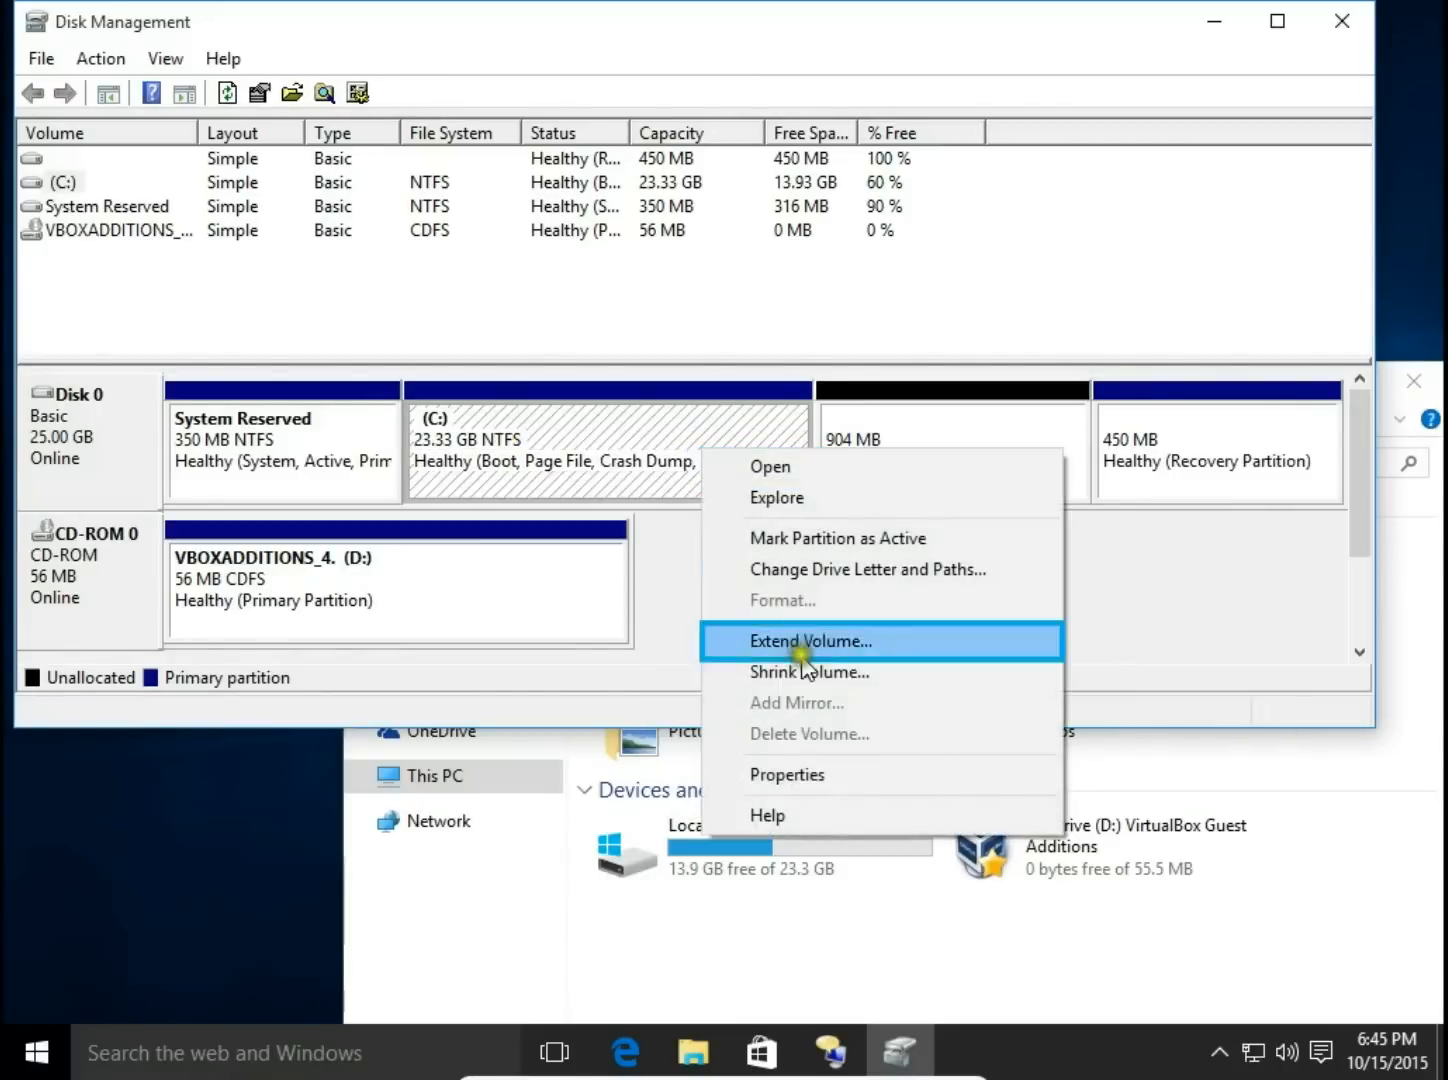
{"action": "left_click", "coordinate": [810, 640]}
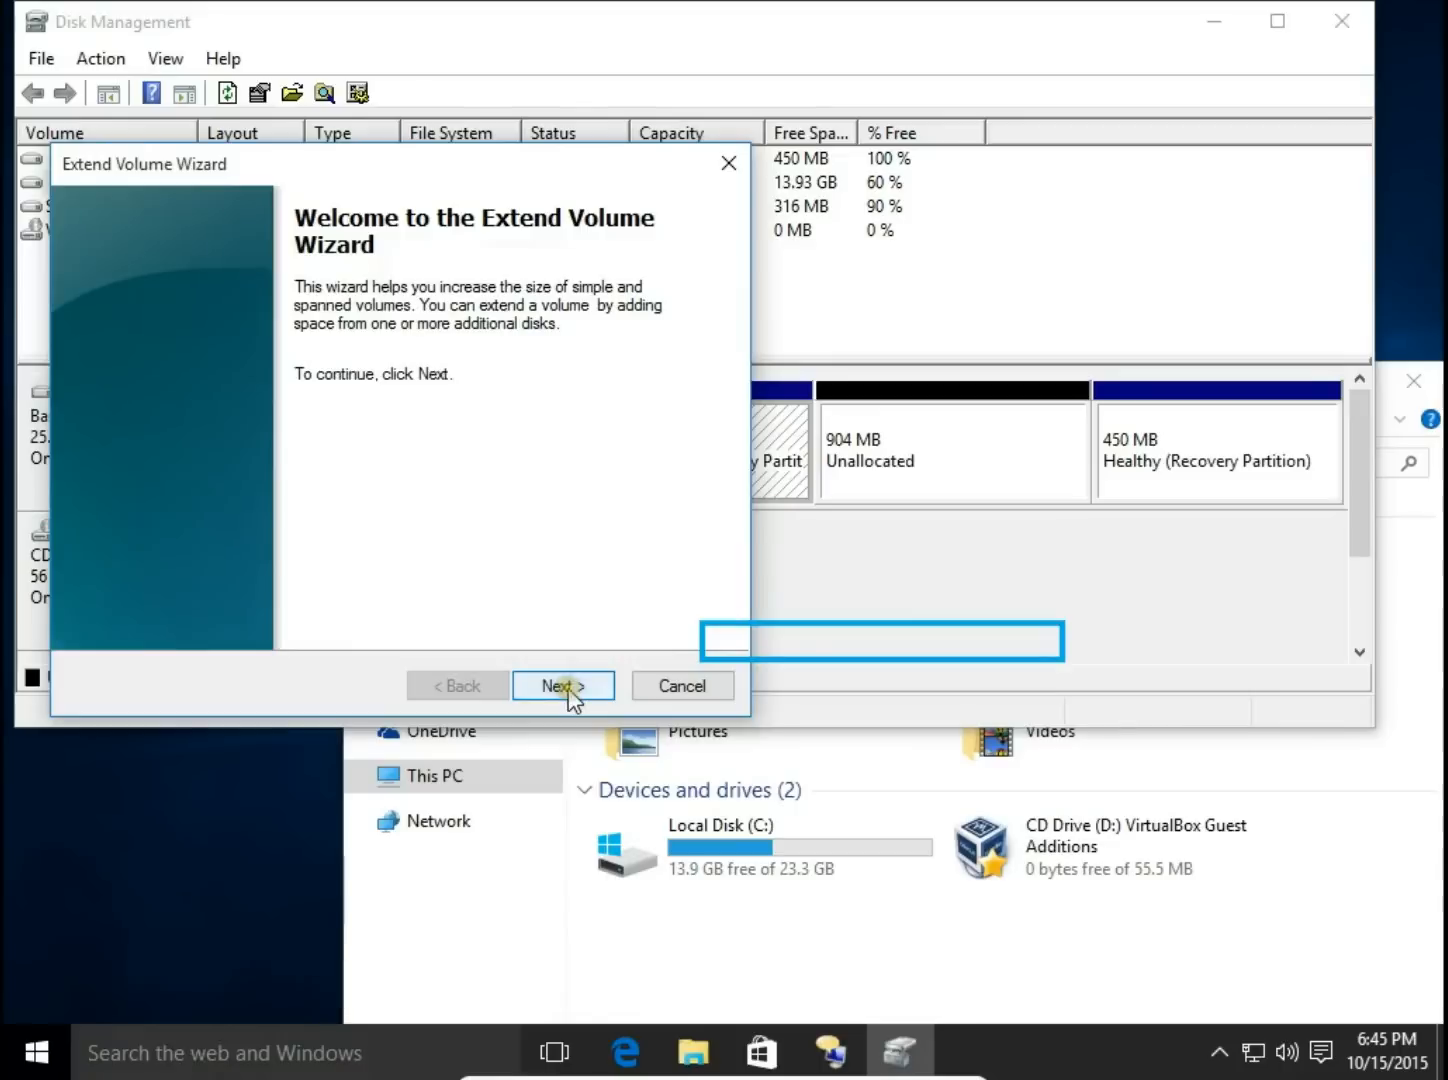
{"action": "left_click", "coordinate": [564, 684]}
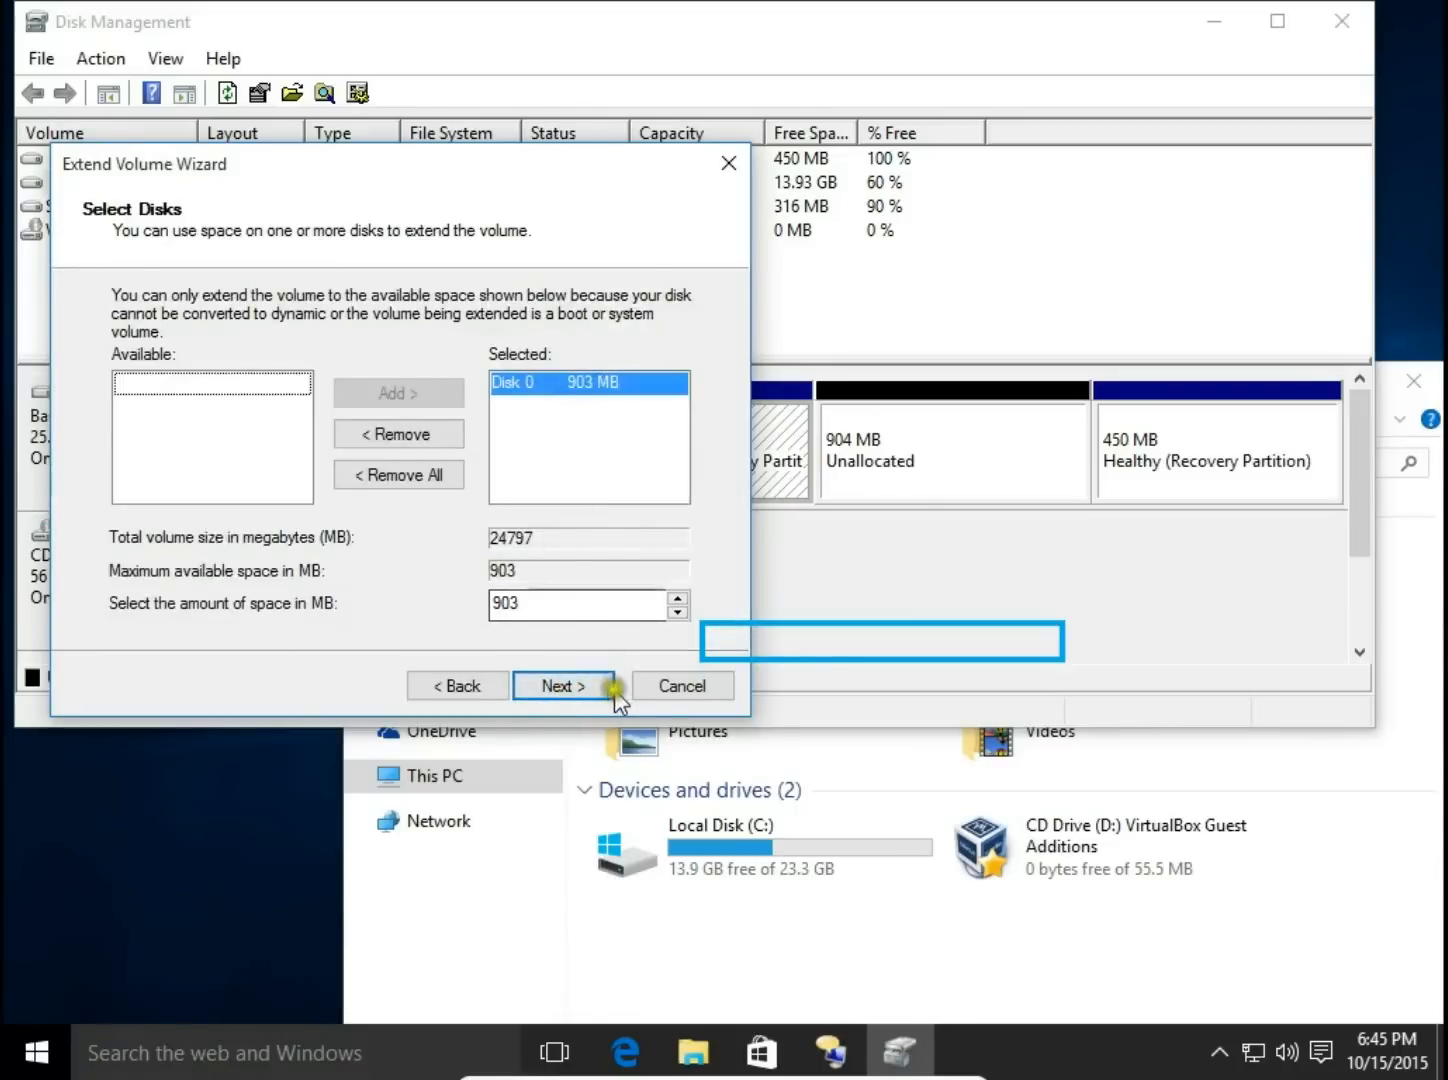
{"action": "left_click", "coordinate": [564, 684]}
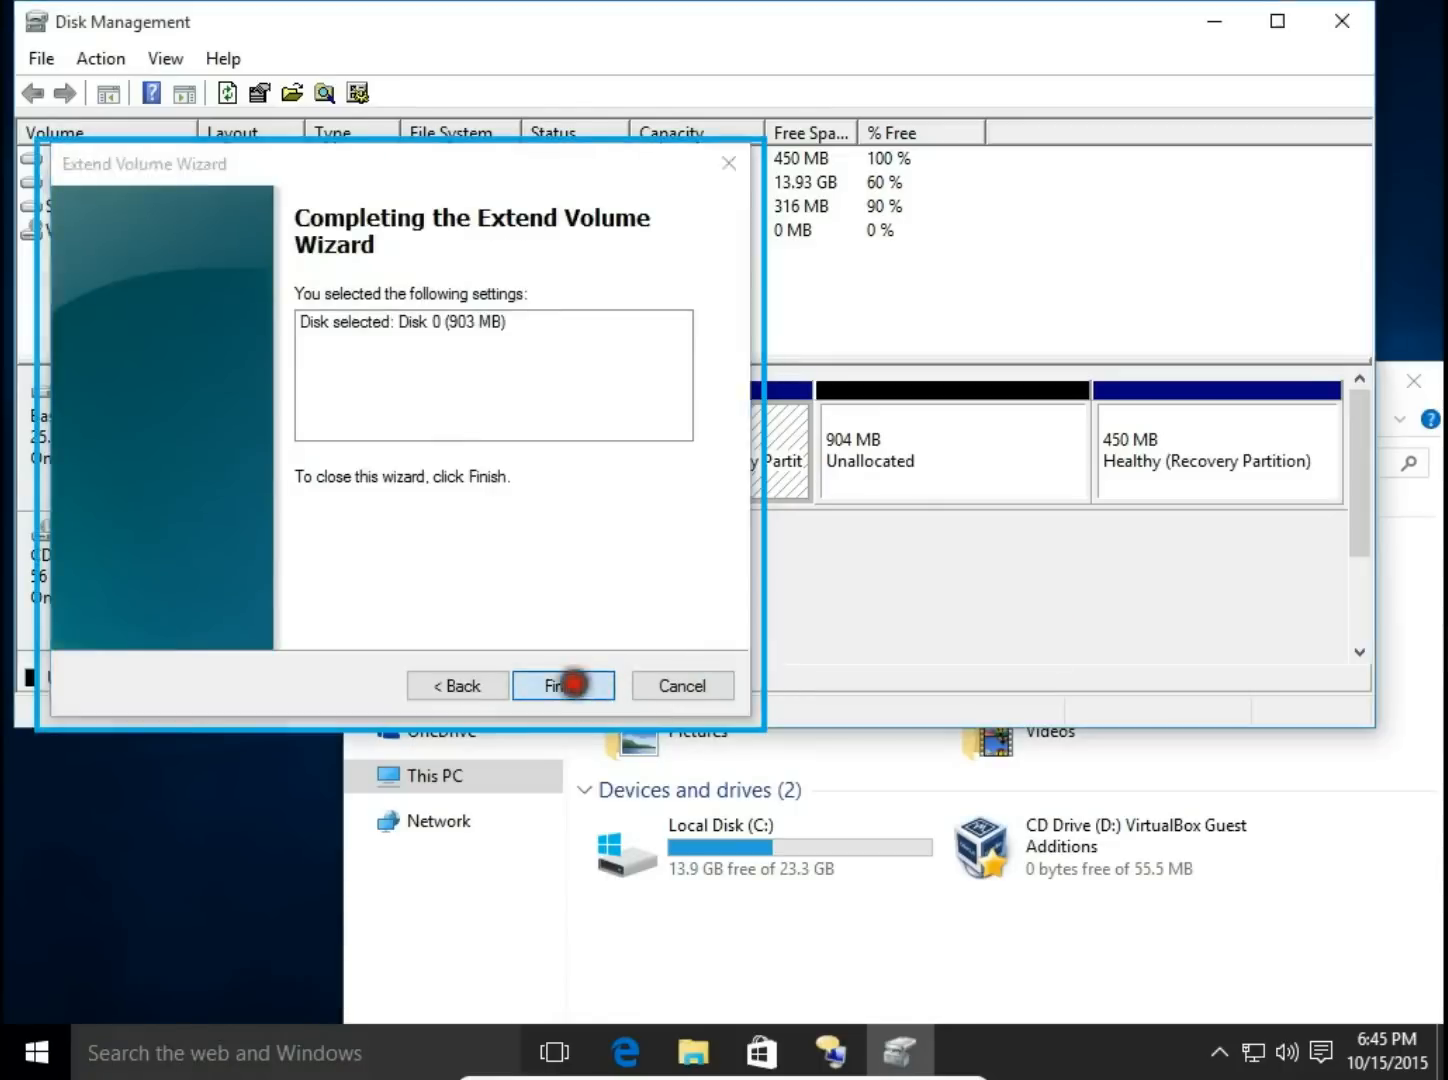
{"action": "left_click", "coordinate": [564, 684]}
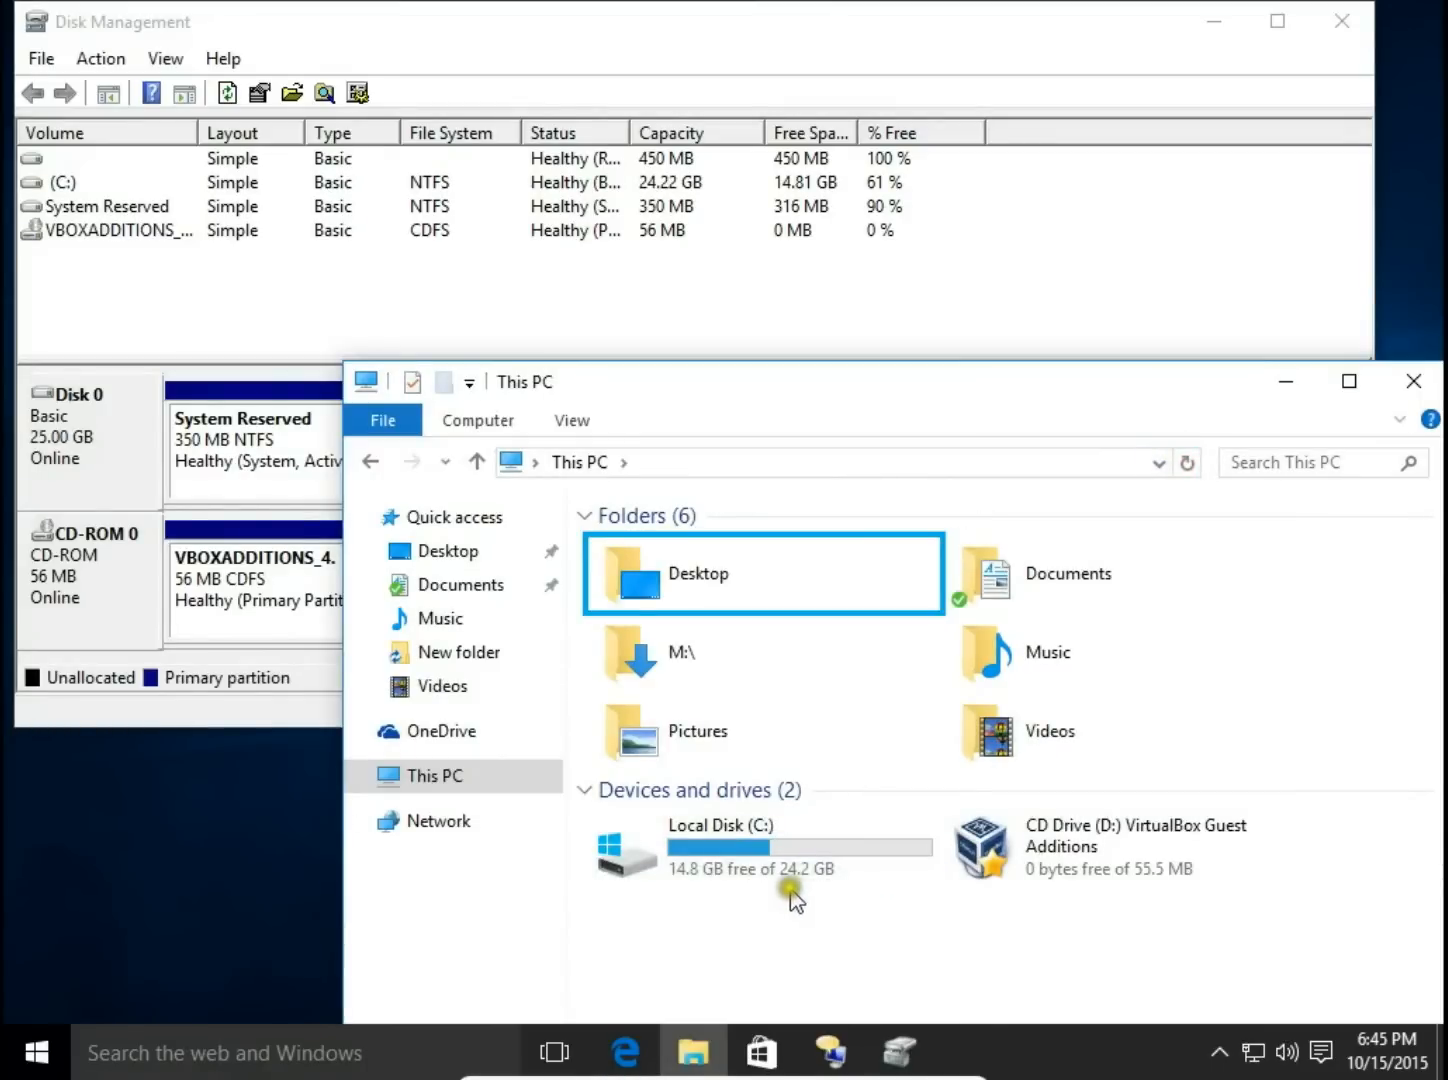
{"action": "mouse_move", "coordinate": [808, 912]}
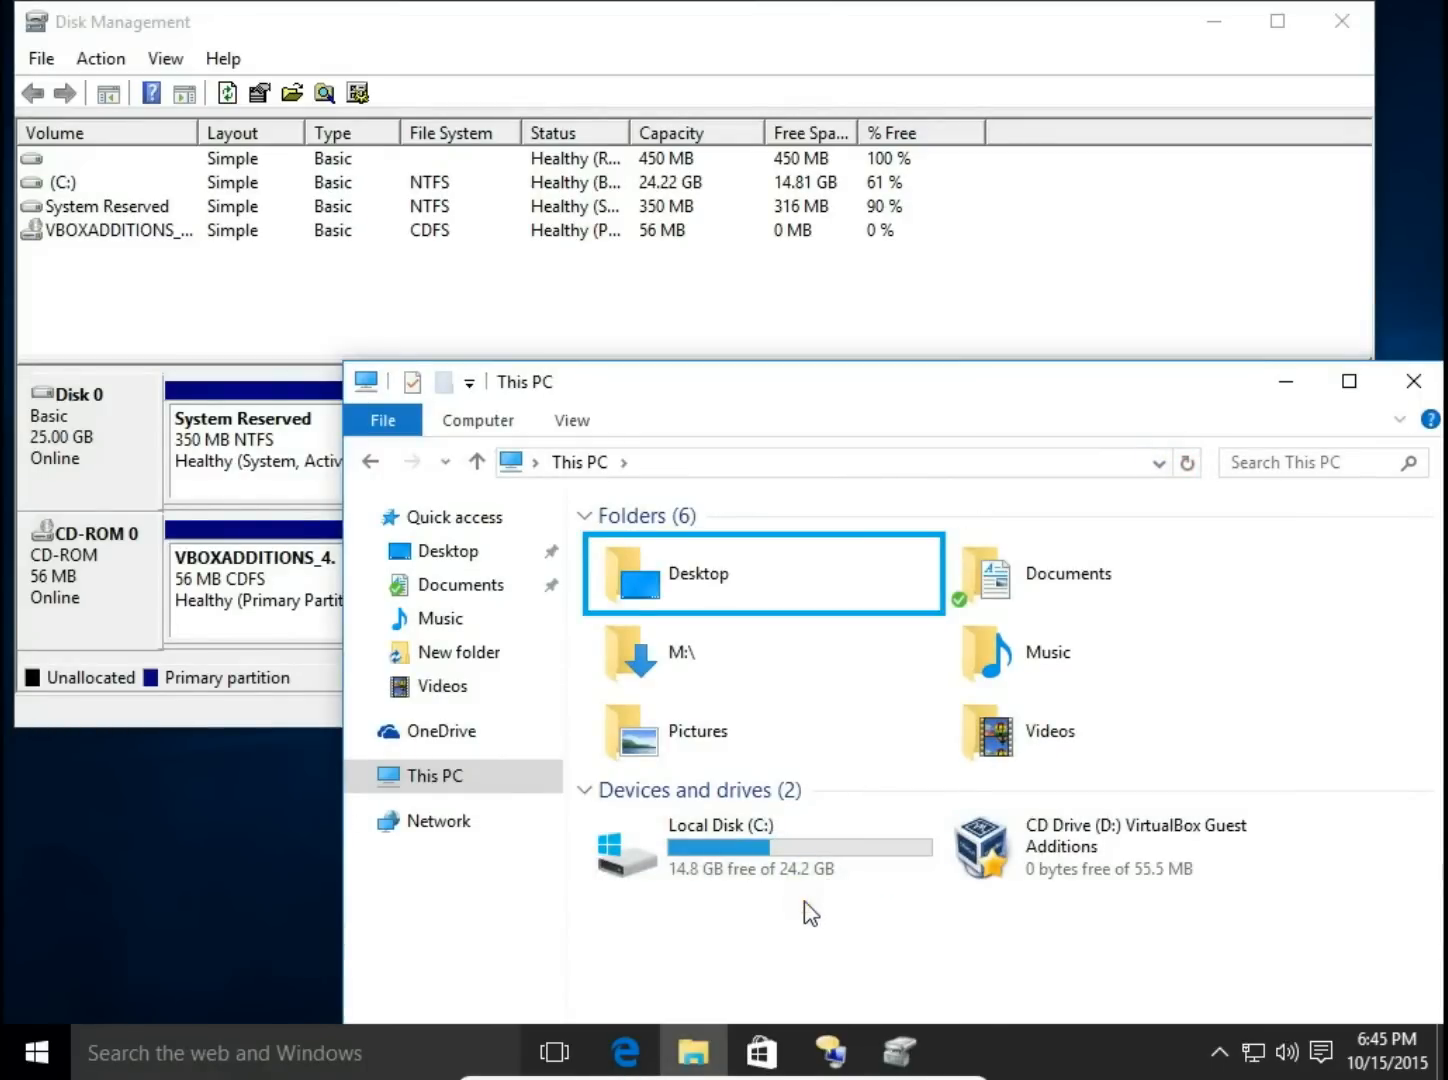